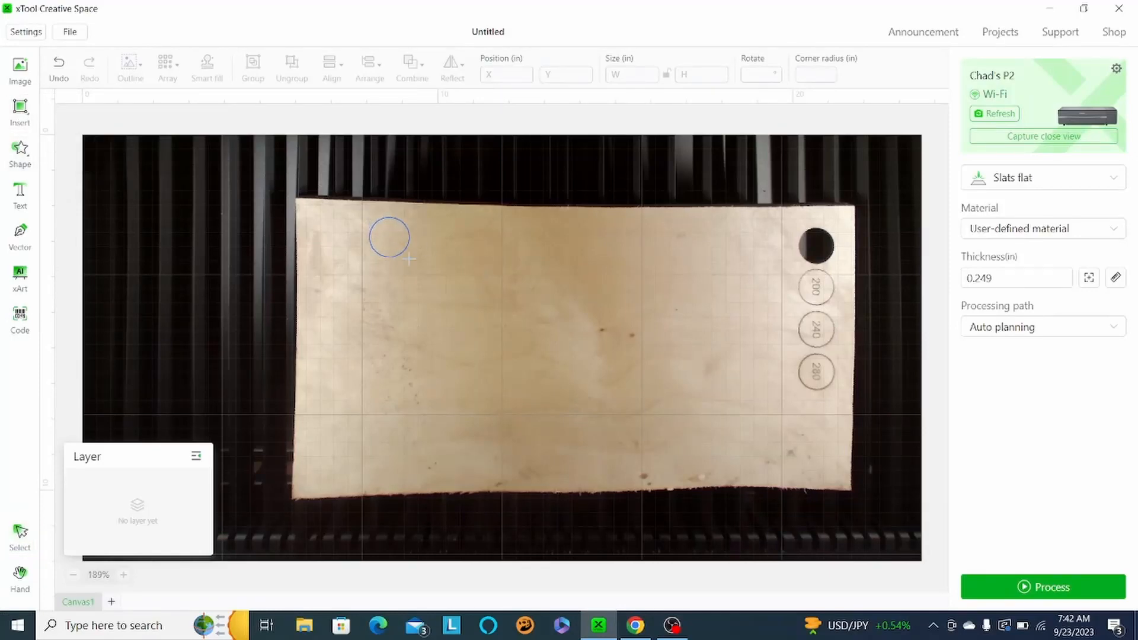
Set the circle's width to 1.5 in
click(390, 238)
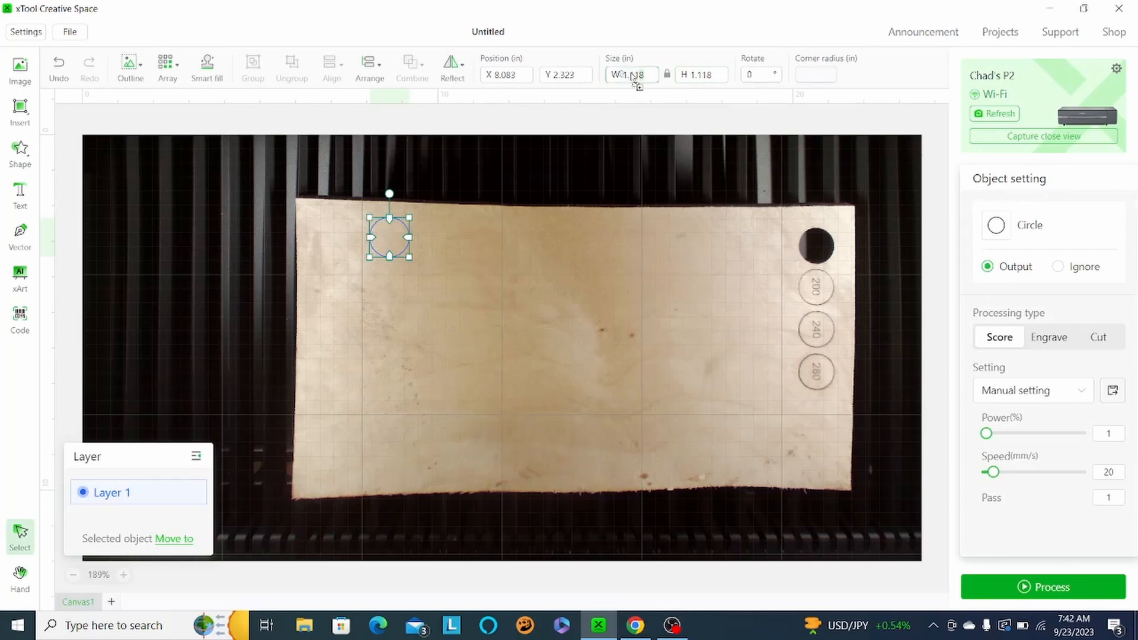
click(629, 75)
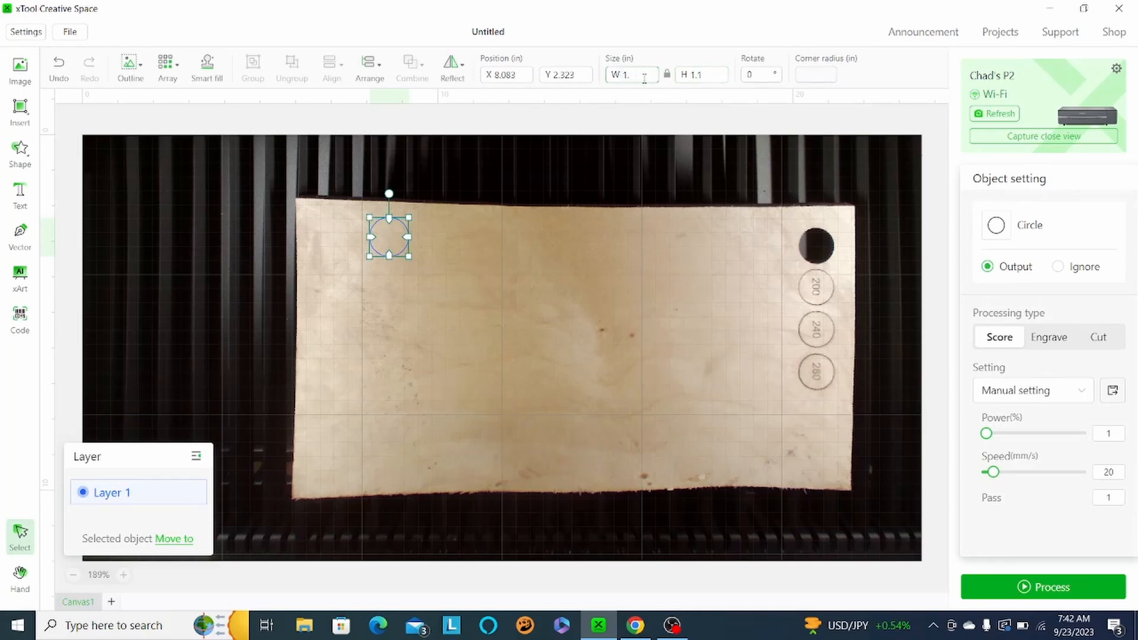
text(1.5)
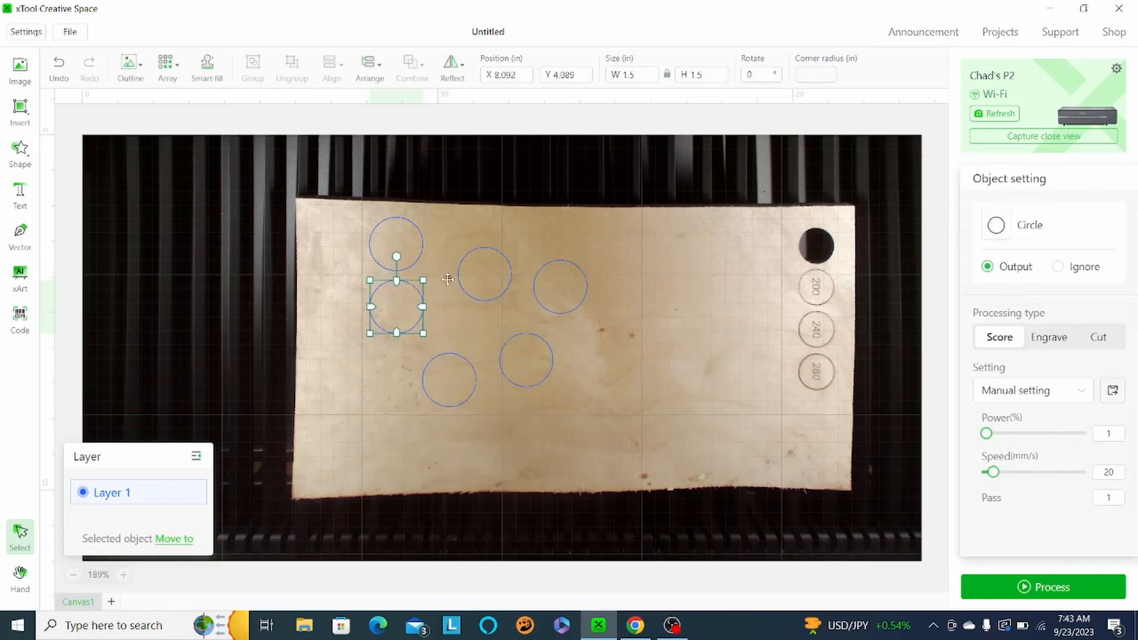
Arrange the duplicated circles into two rows of three
drag(397, 306, 455, 244)
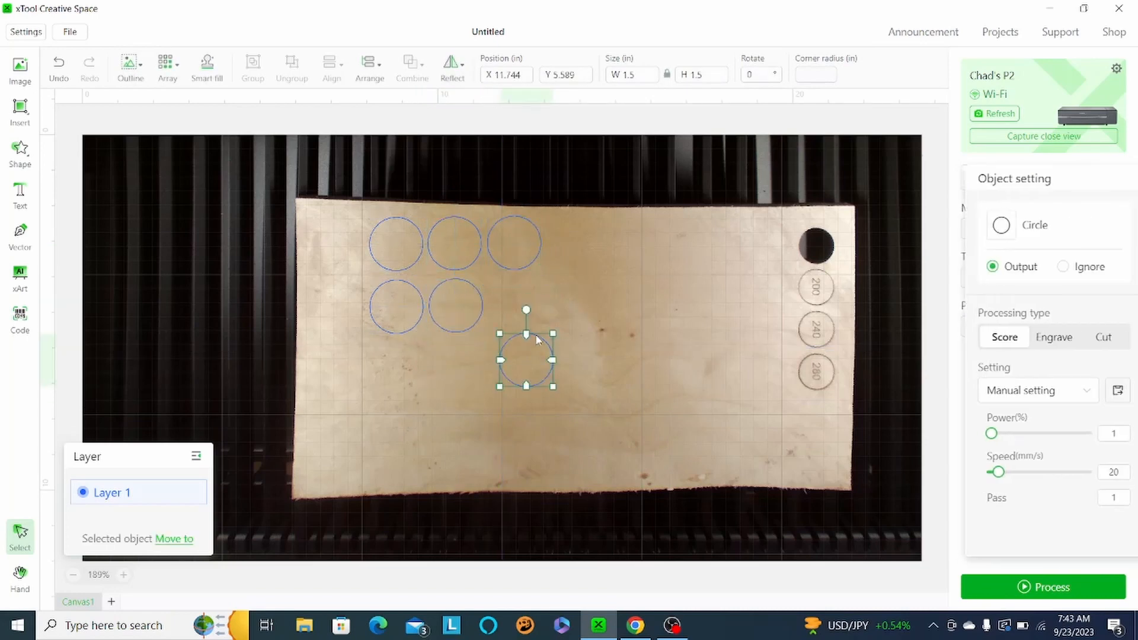
drag(527, 363, 514, 304)
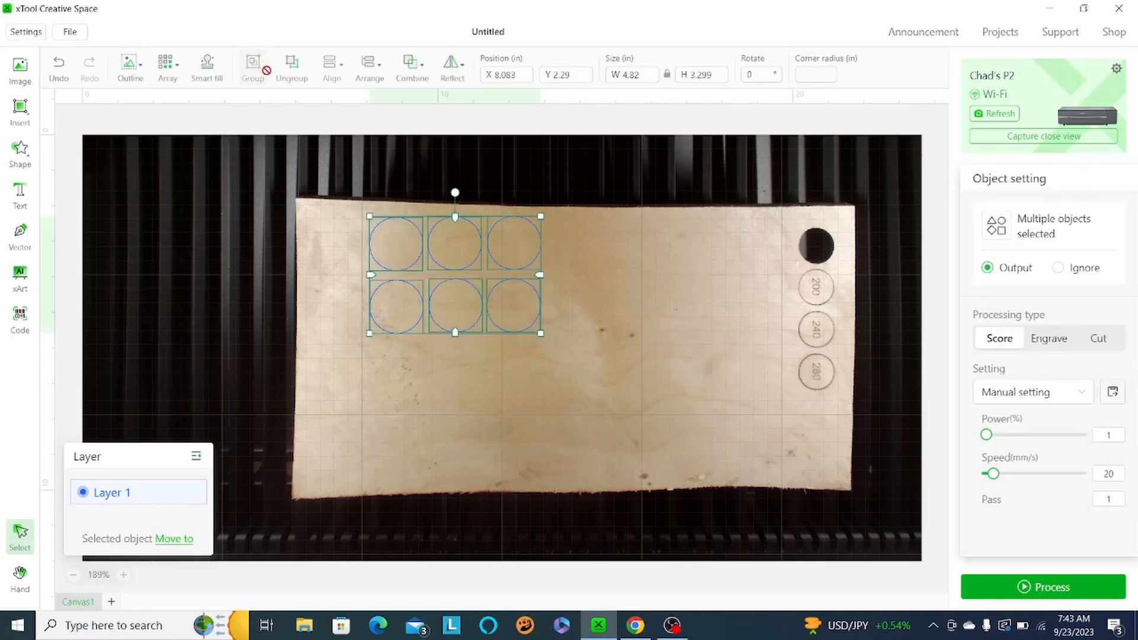
Group the six circles and send the full-power cut job to the laser
click(1098, 338)
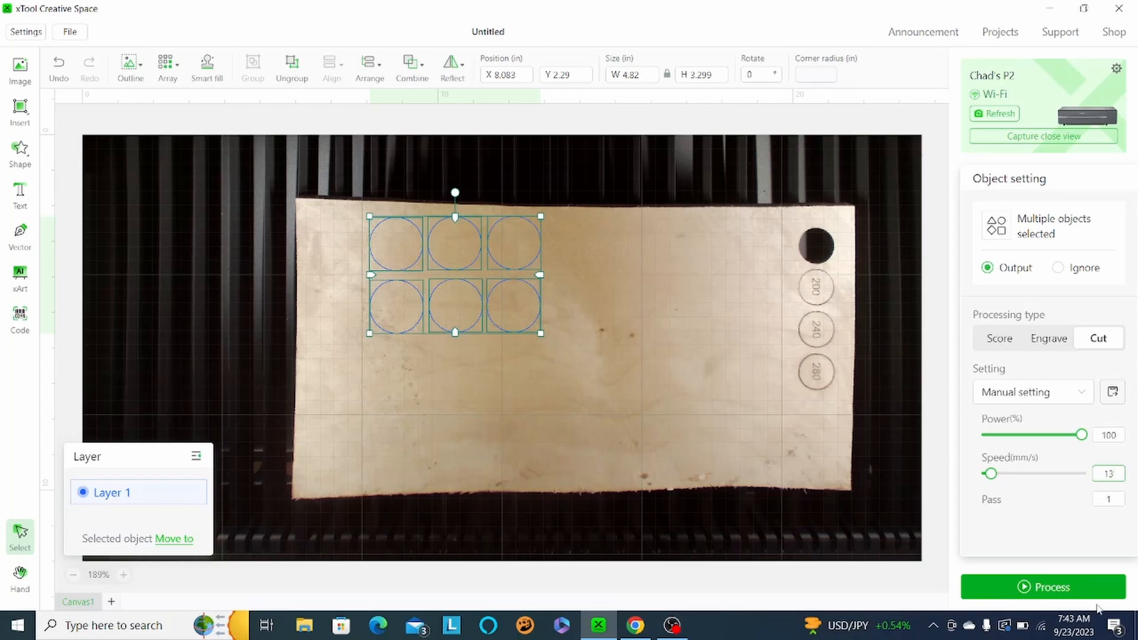
click(1043, 587)
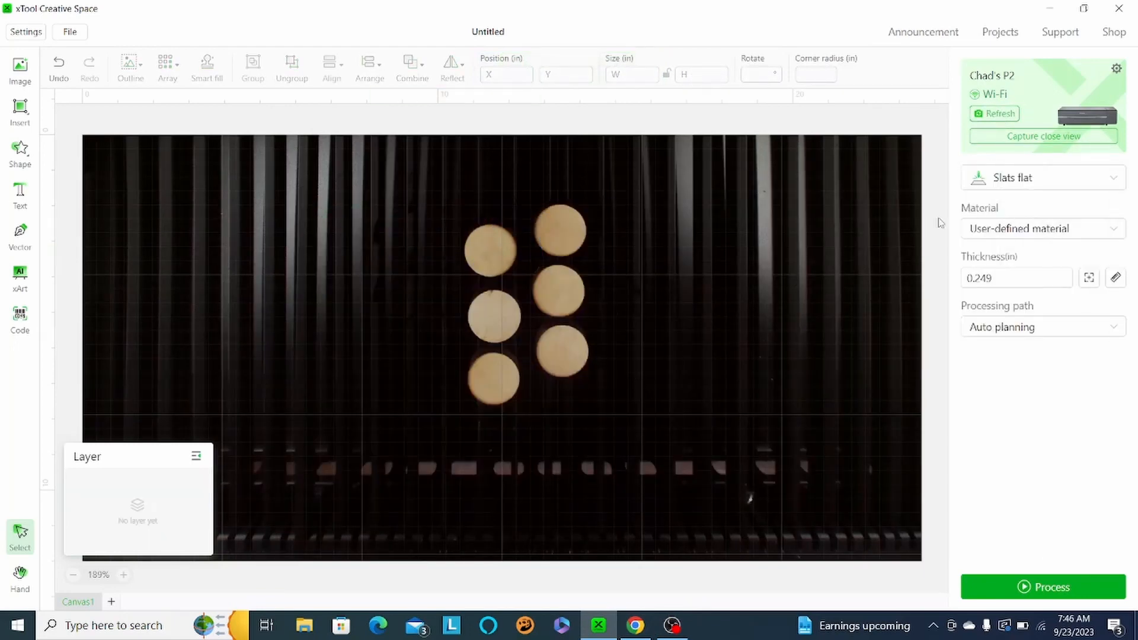
Capture a close-up camera view of the cut discs on the bed
click(1044, 135)
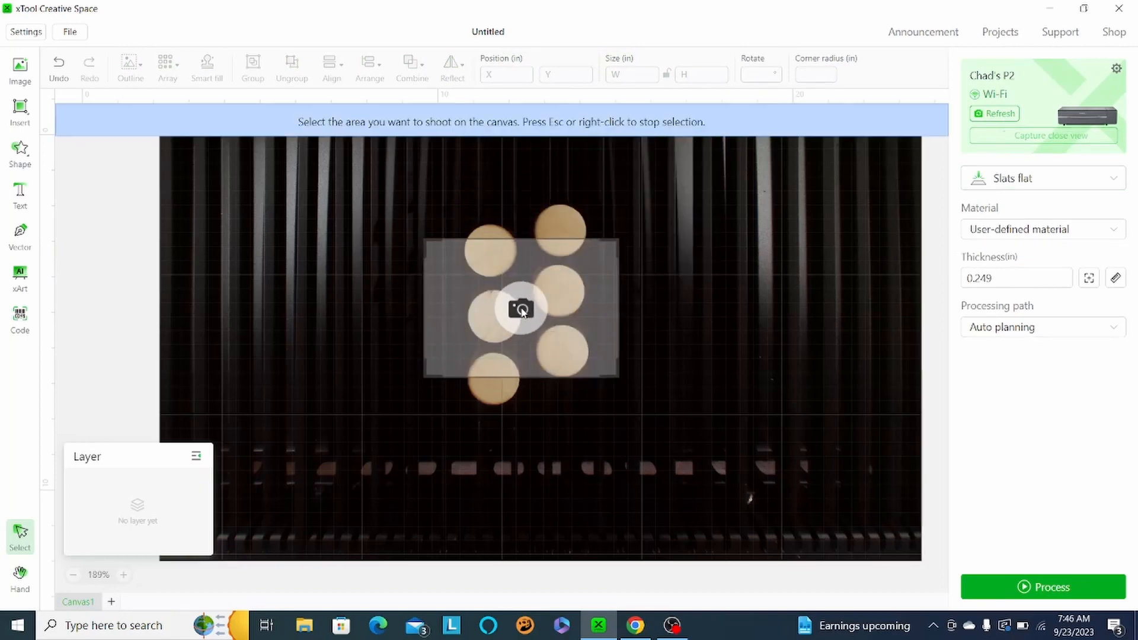
click(520, 308)
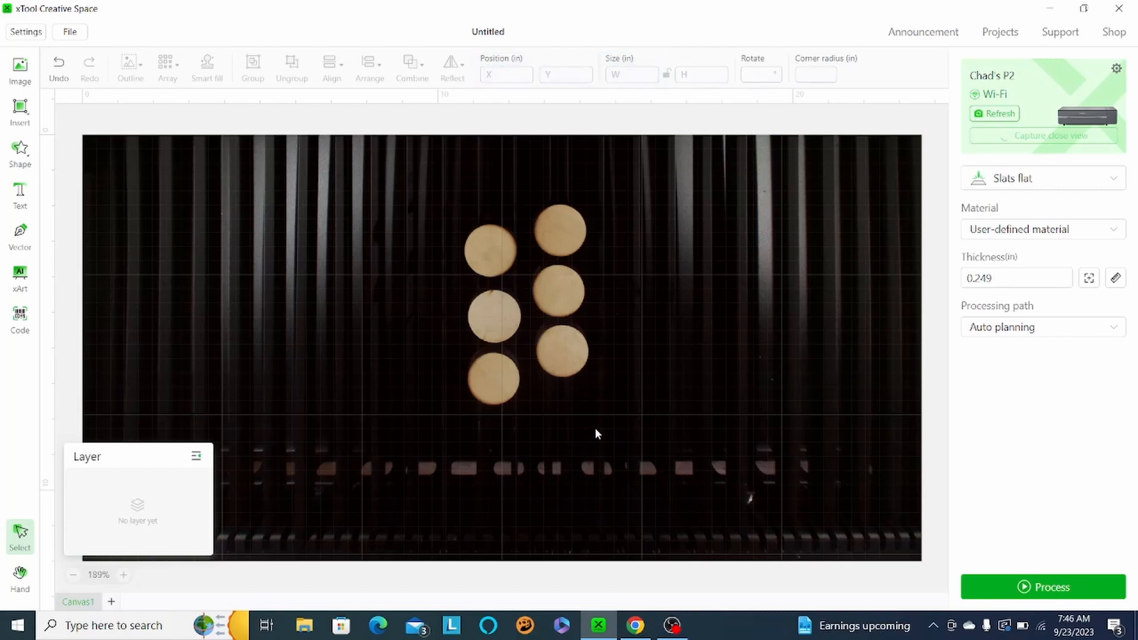
Import the second CHAD DIY logo image and select it on a disc
click(995, 114)
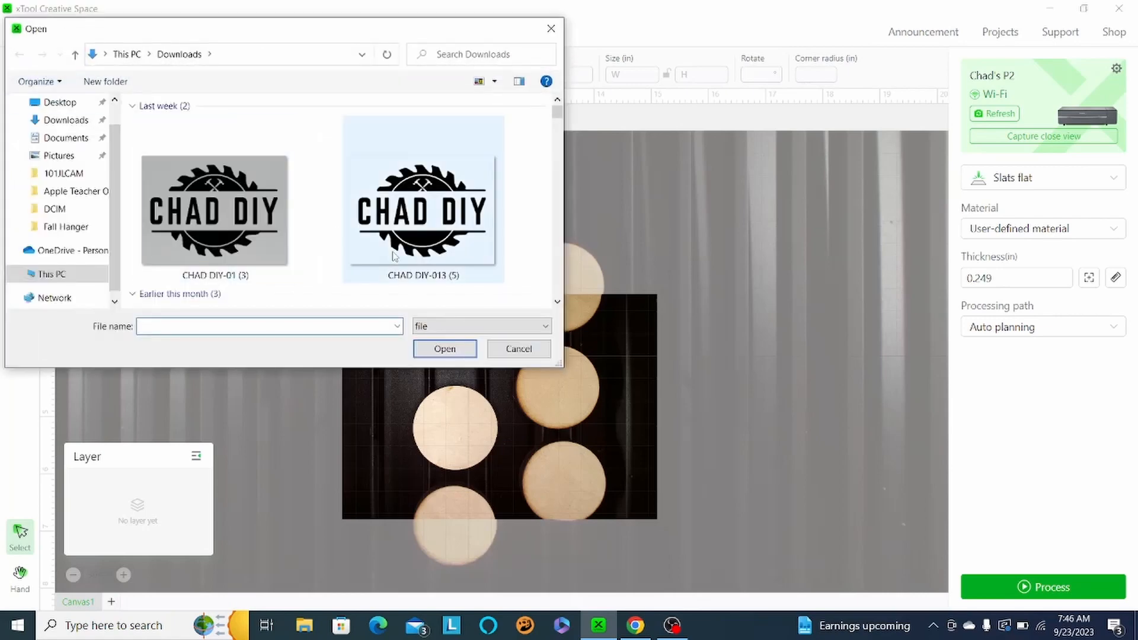
click(445, 348)
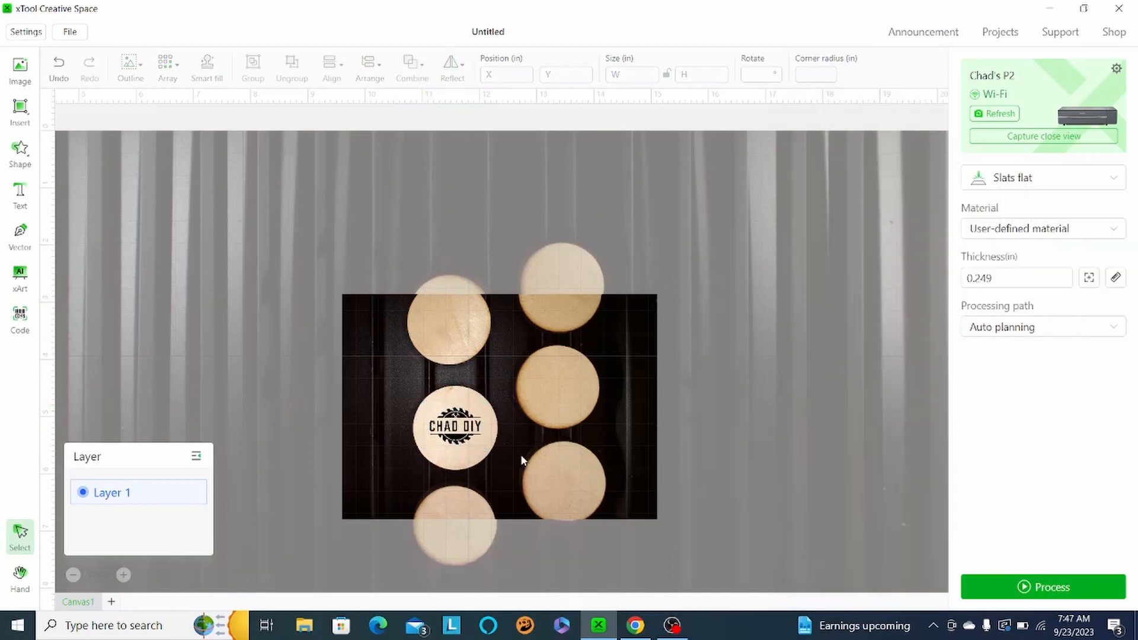
click(455, 427)
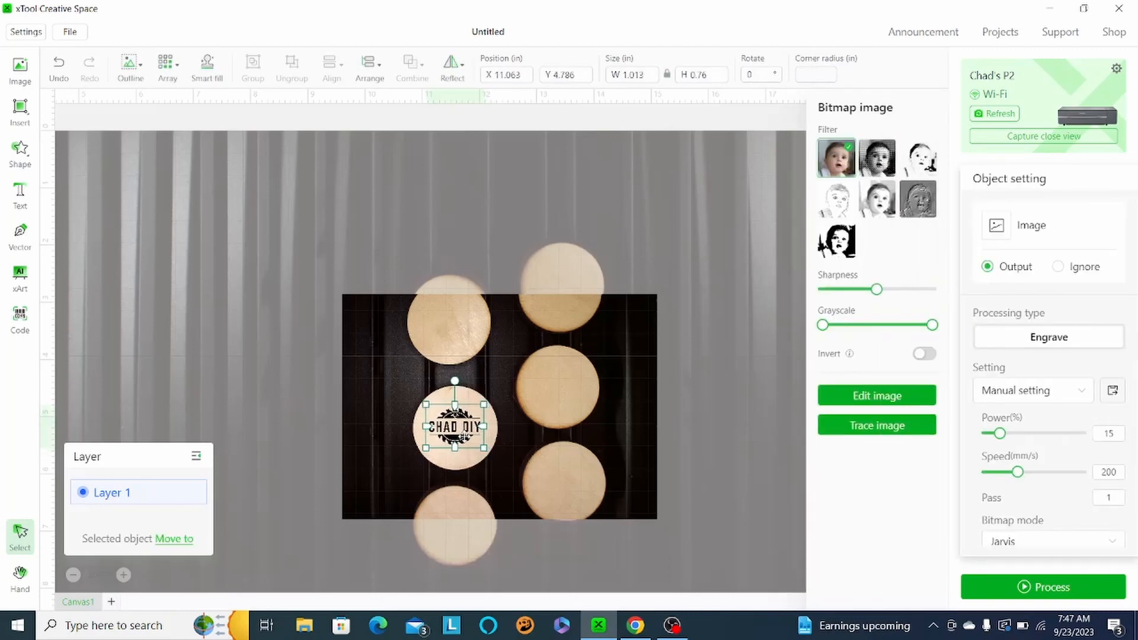
Centre the logo on its disc and Smart fill copies onto all six discs
drag(454, 426, 456, 428)
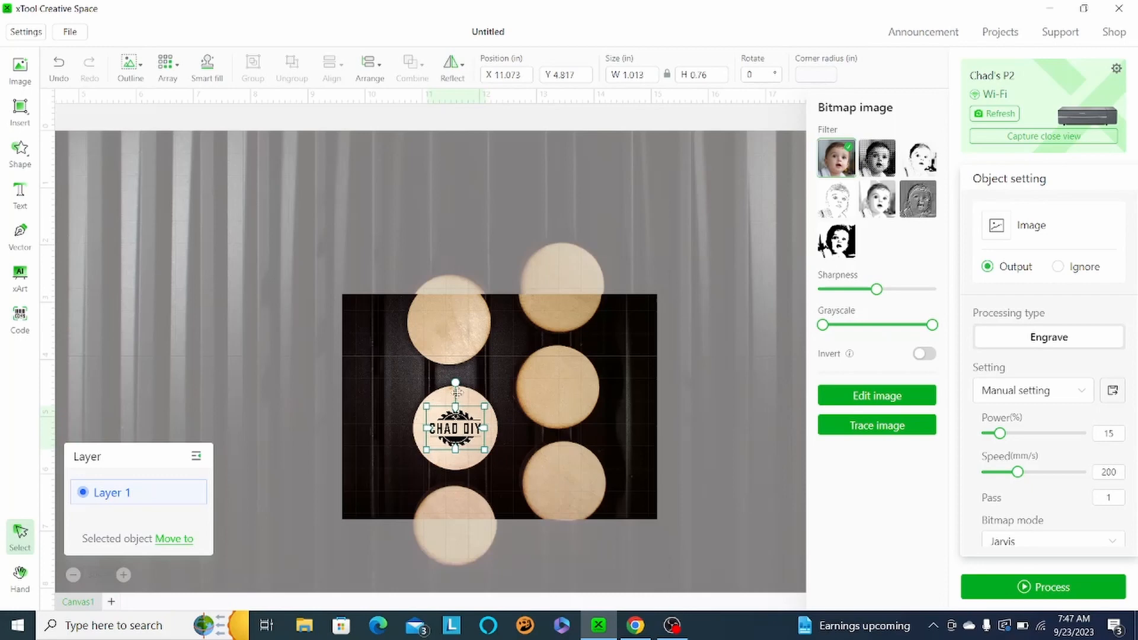
click(208, 66)
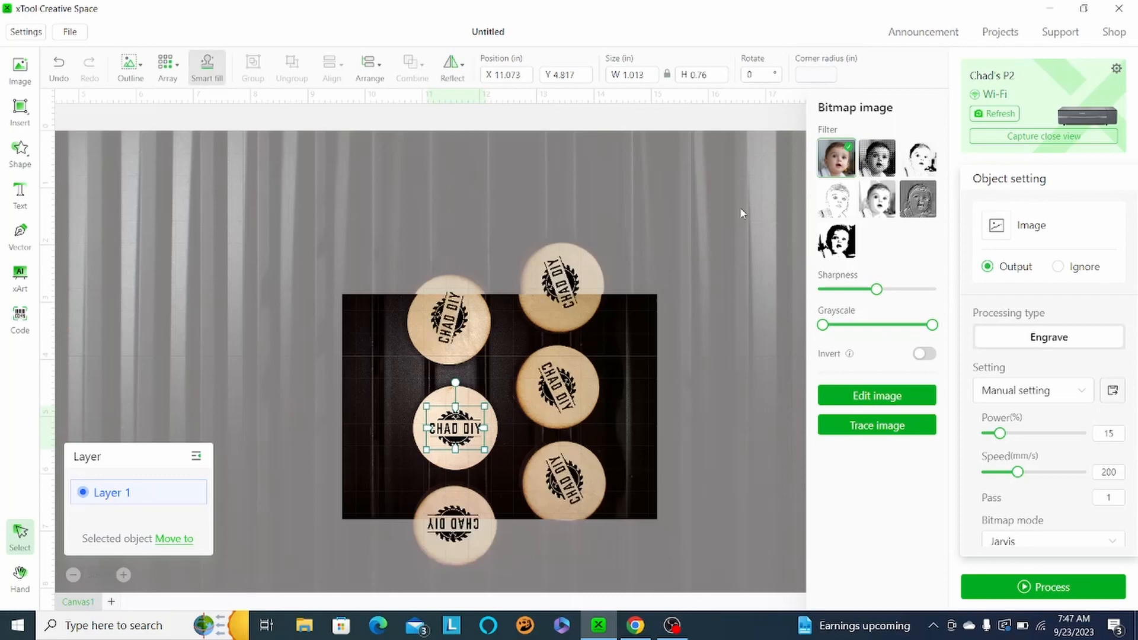
mouse_move(468, 332)
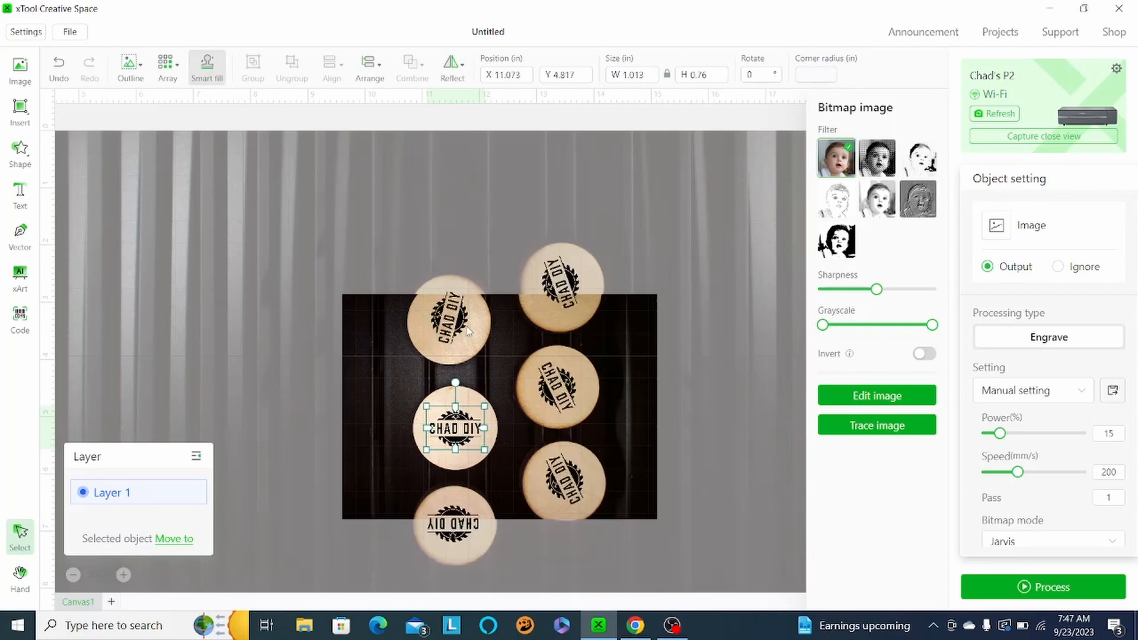
drag(455, 426, 450, 315)
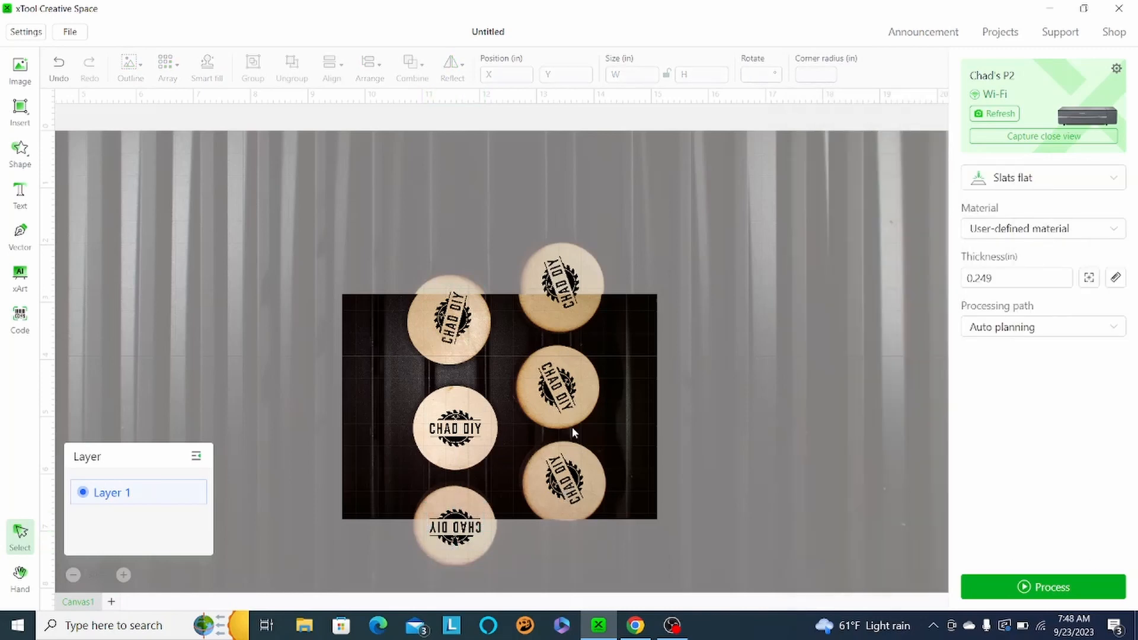
Zoom in and re-centre the logo copy on the upper right disc
scroll(down, 3)
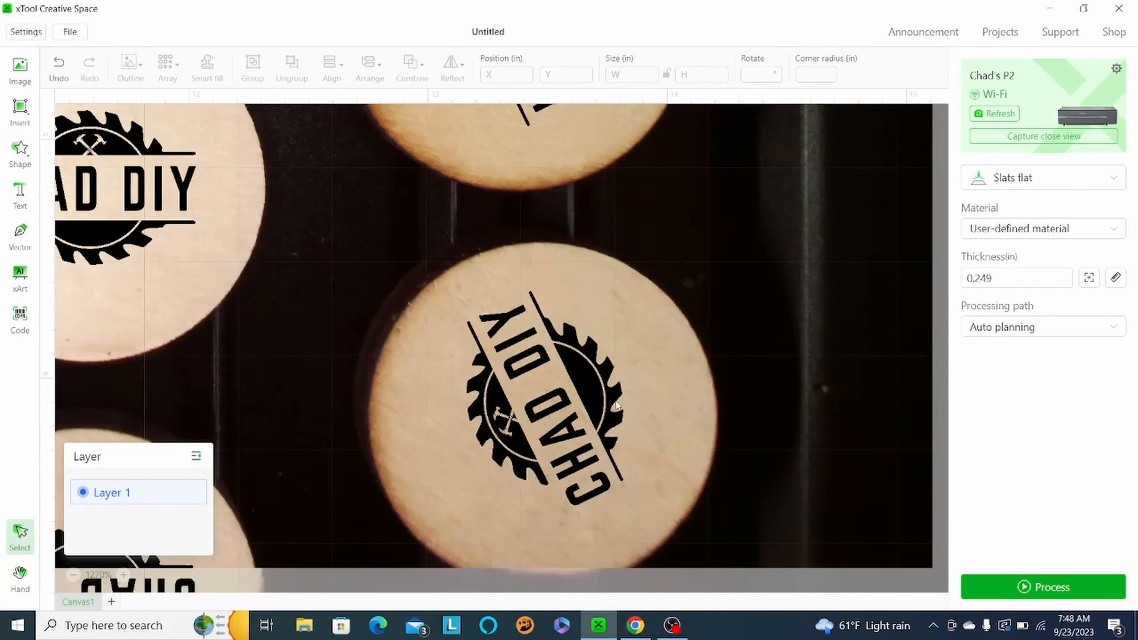
click(544, 407)
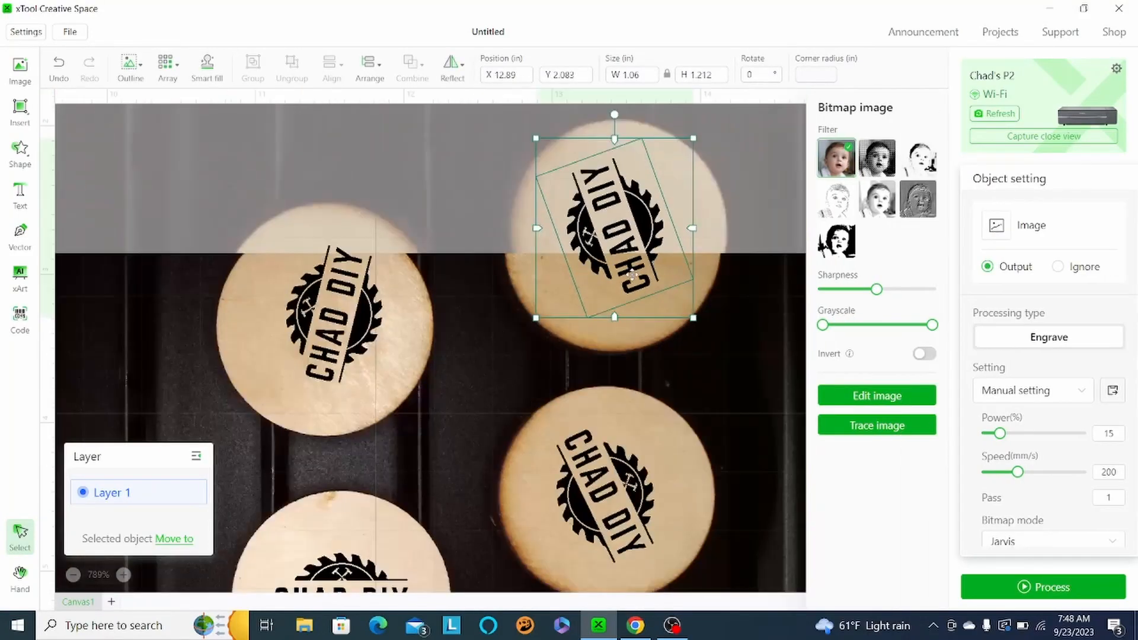
drag(613, 225, 338, 315)
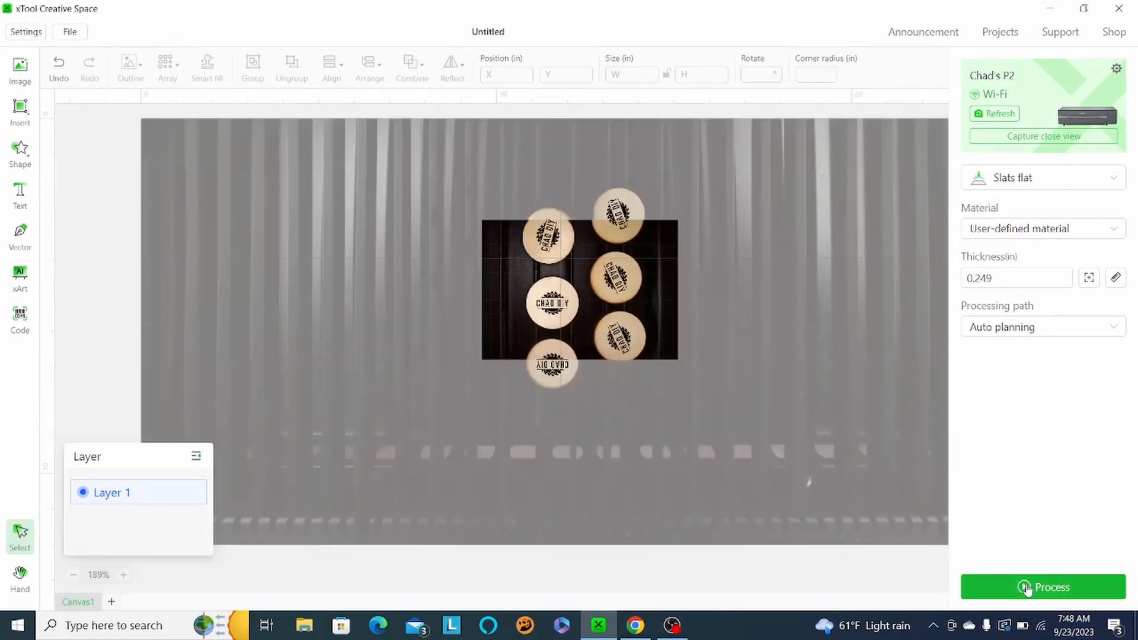
click(1042, 587)
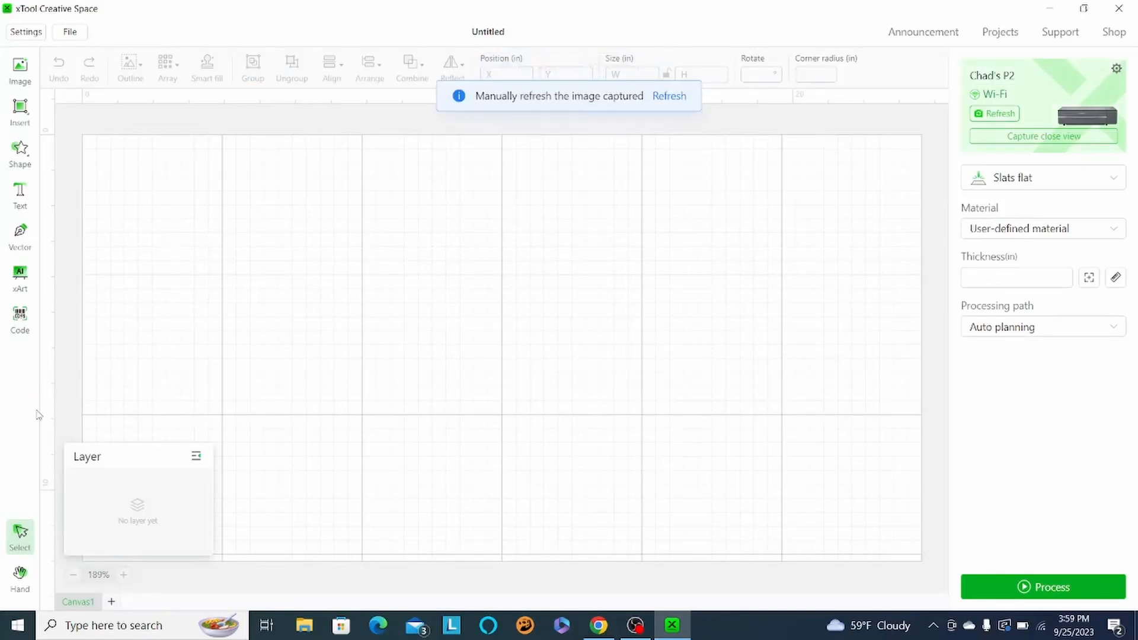
Refresh the camera, switch to Curve process mode and start Curve-measure
click(669, 96)
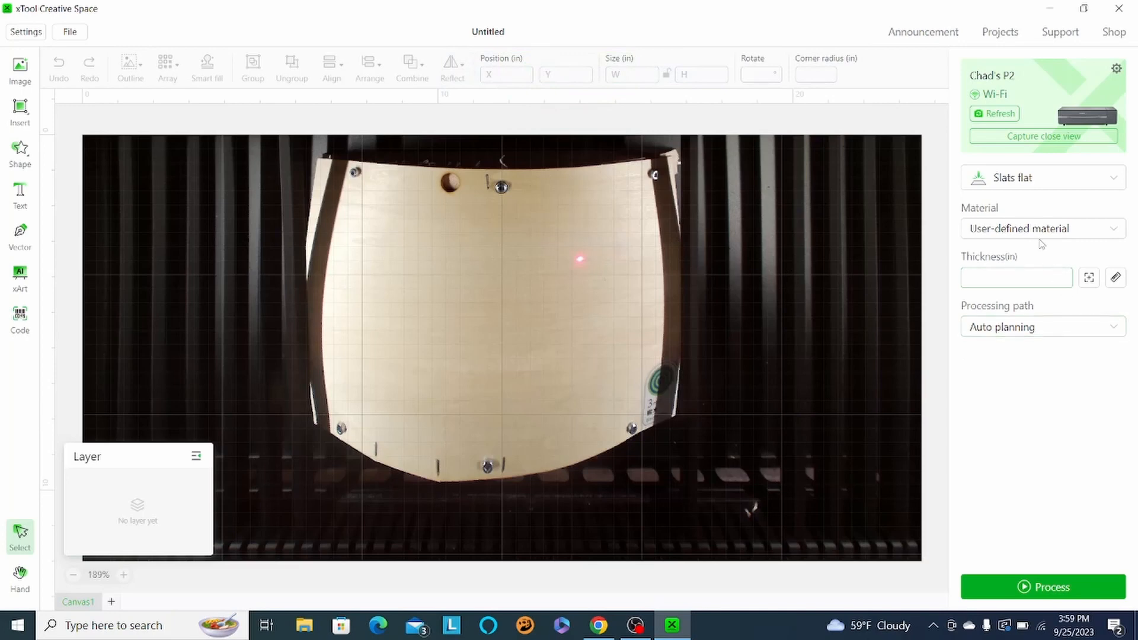
click(1041, 178)
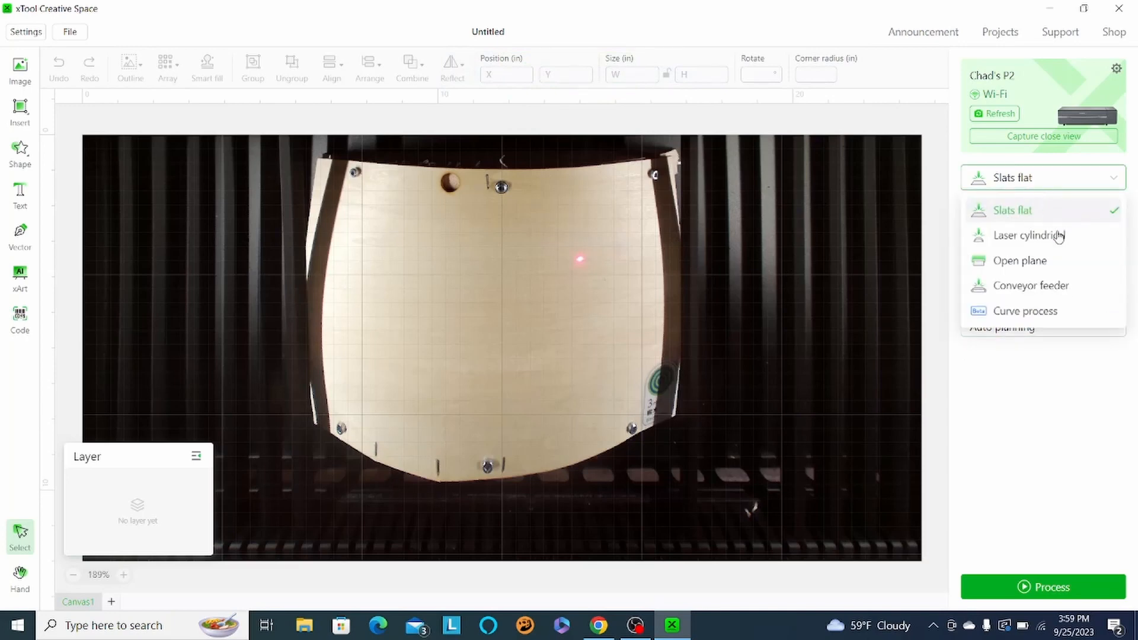
click(1025, 311)
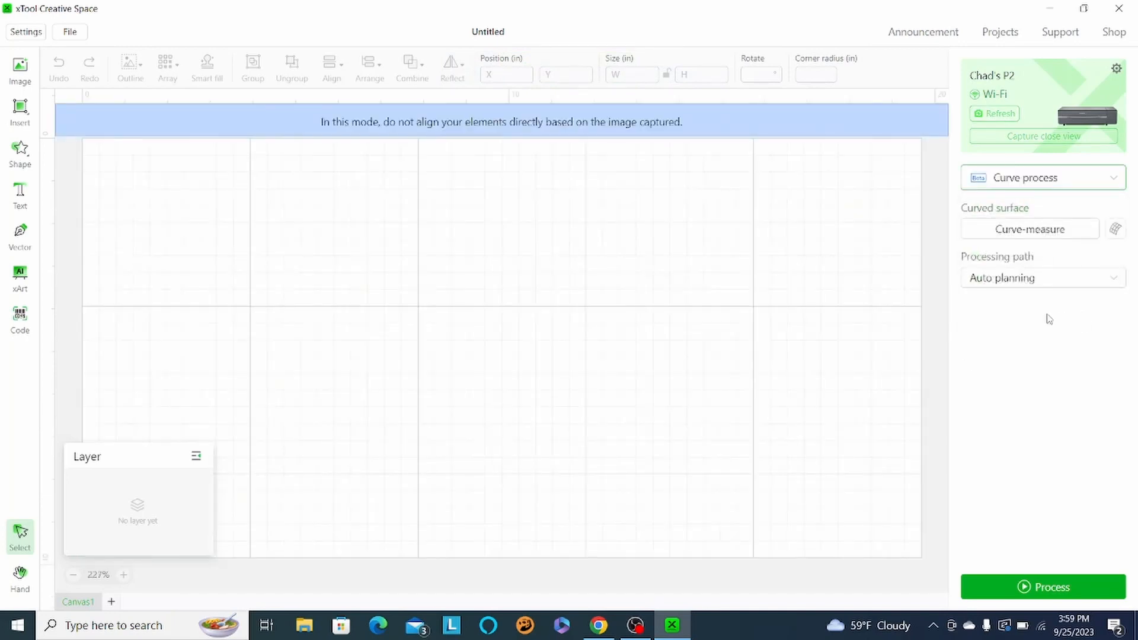
click(1029, 229)
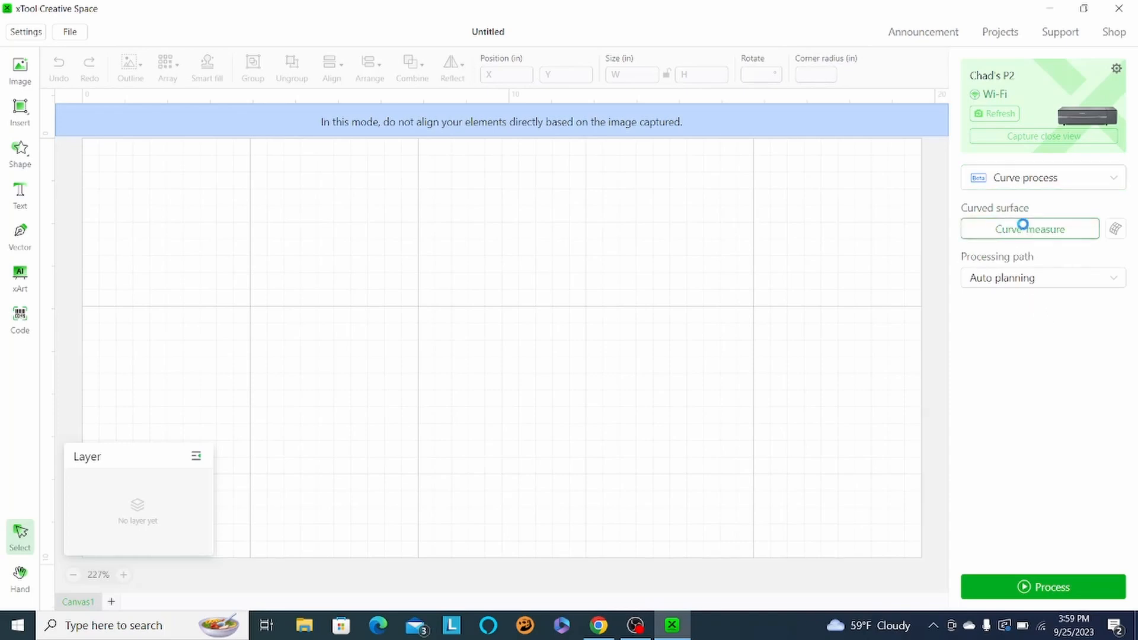
click(1029, 229)
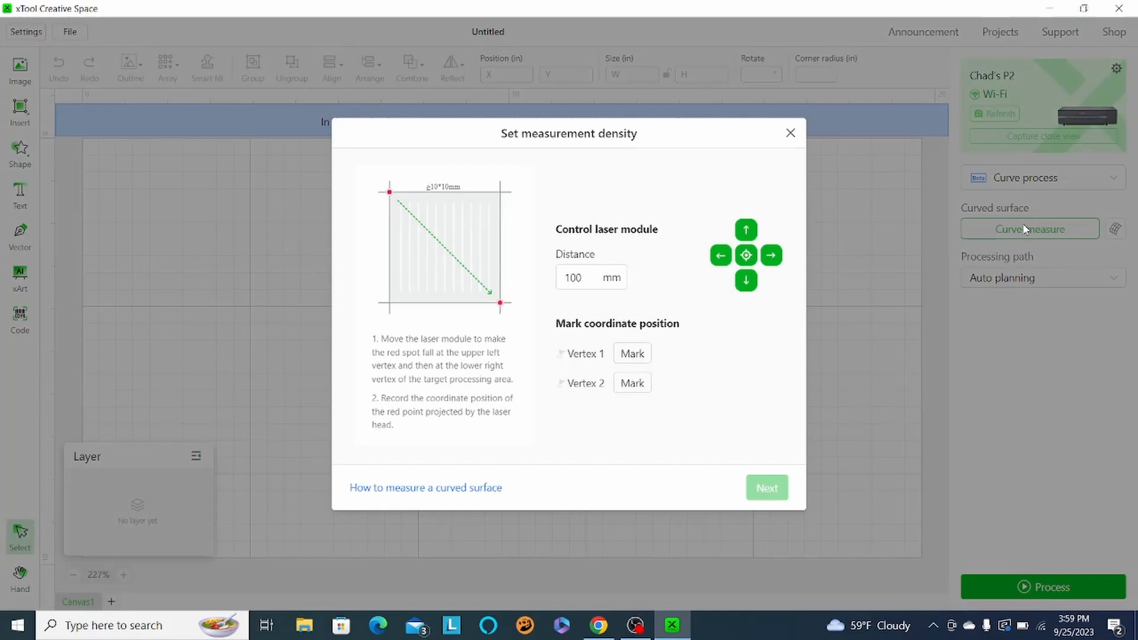
Set the laser step Distance to 50 mm and jog the module down
click(590, 278)
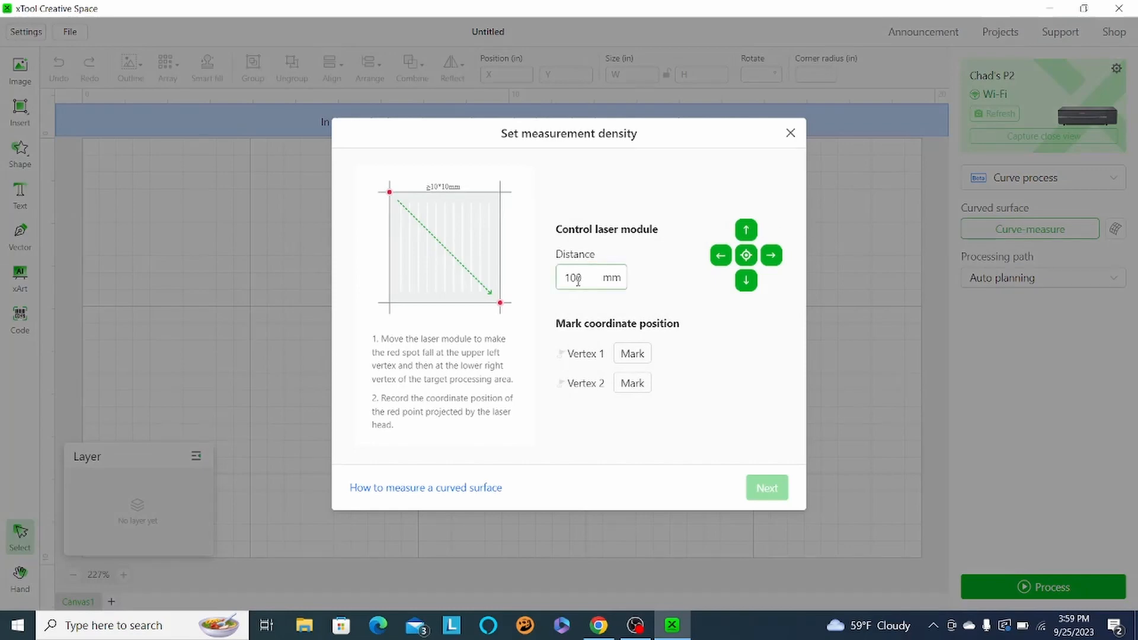
text(50)
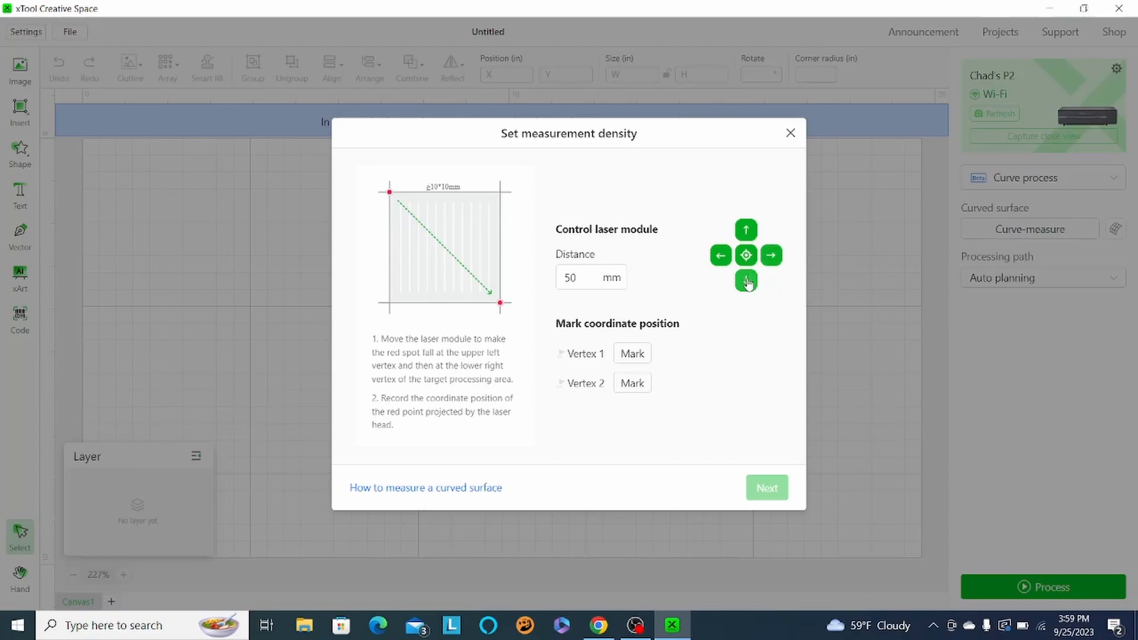
click(746, 281)
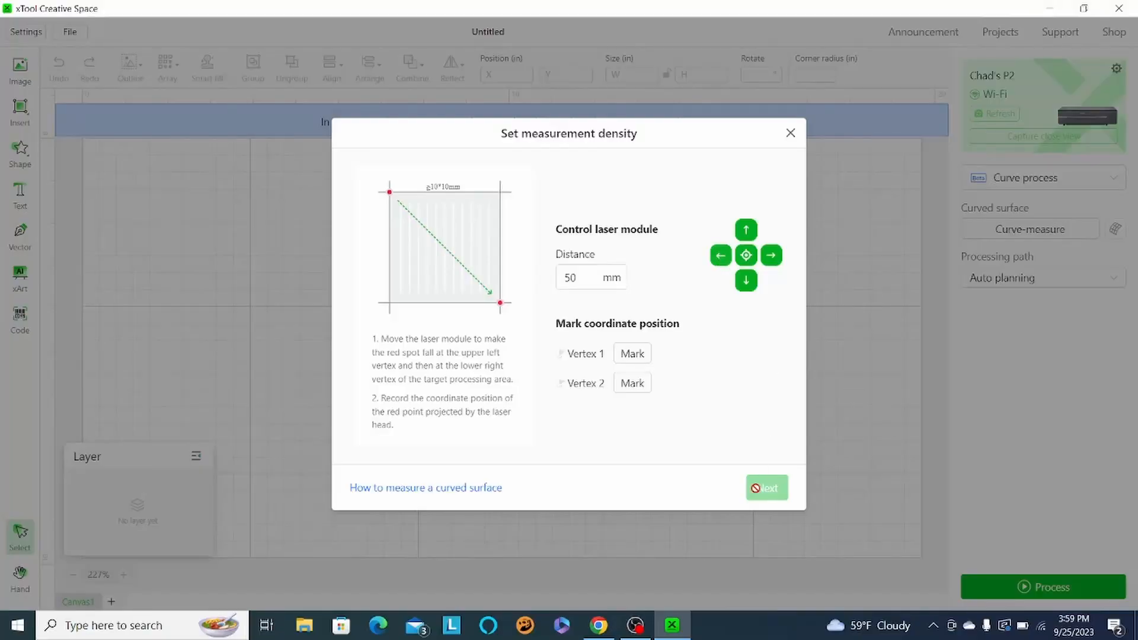
Mark the upper left and lower right corners as Vertex 1 and Vertex 2
click(632, 354)
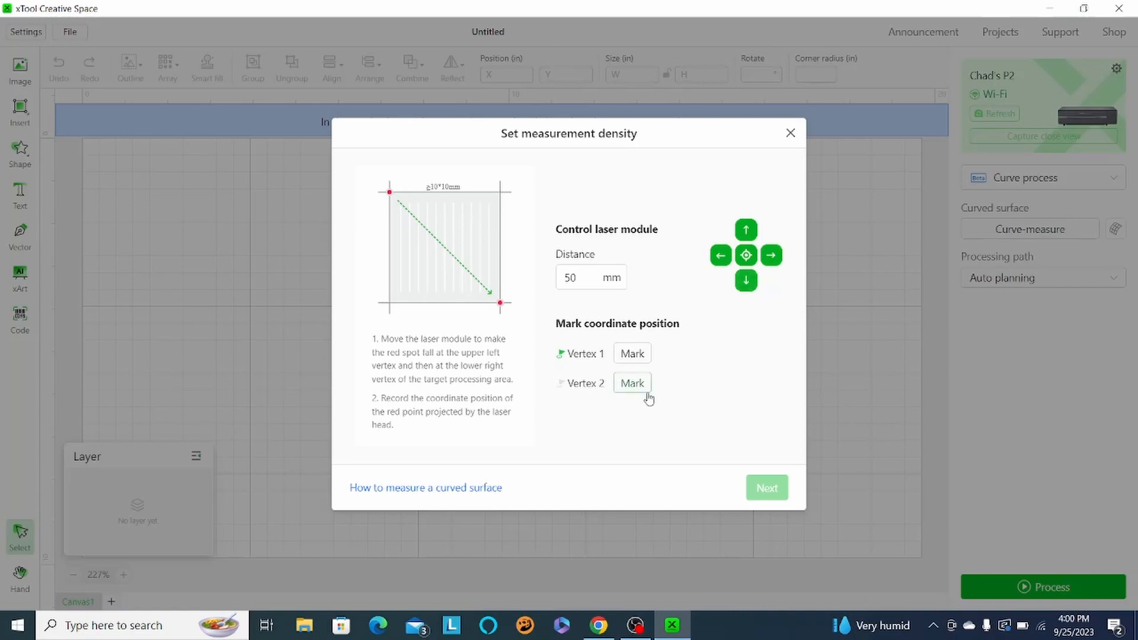
click(767, 487)
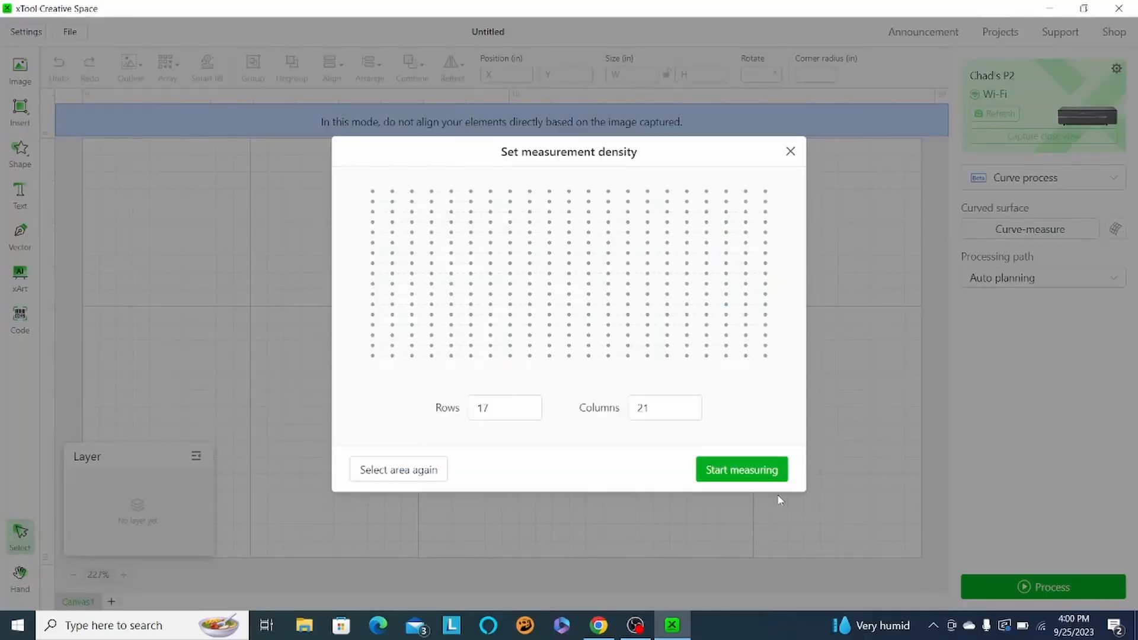
Measure the board with a 6-row by 13-column point grid
click(506, 407)
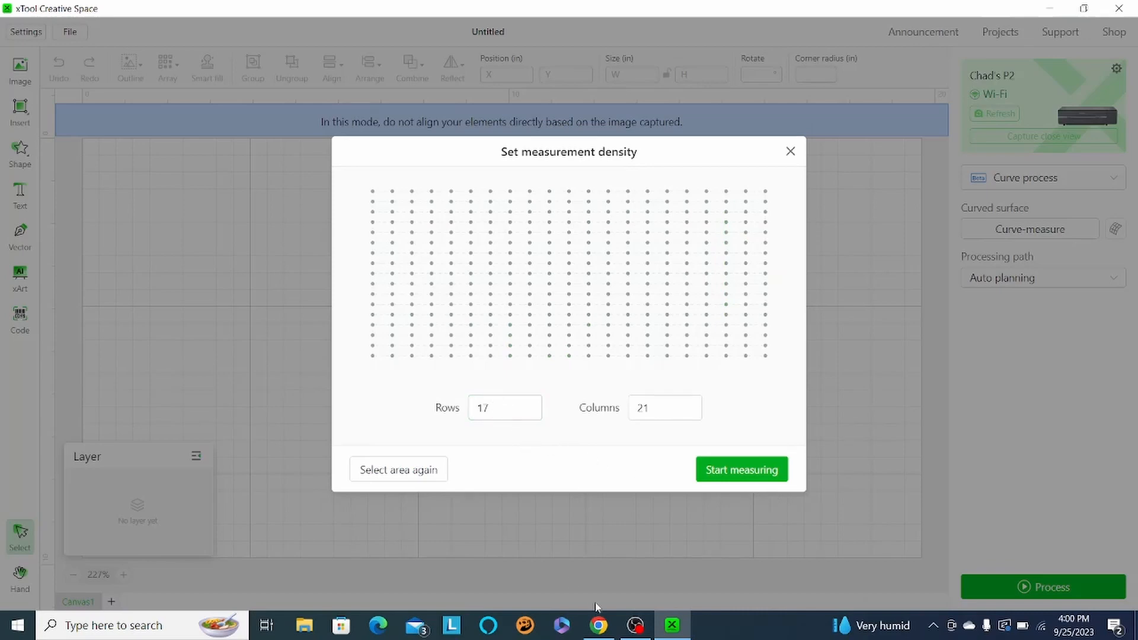
text(6)
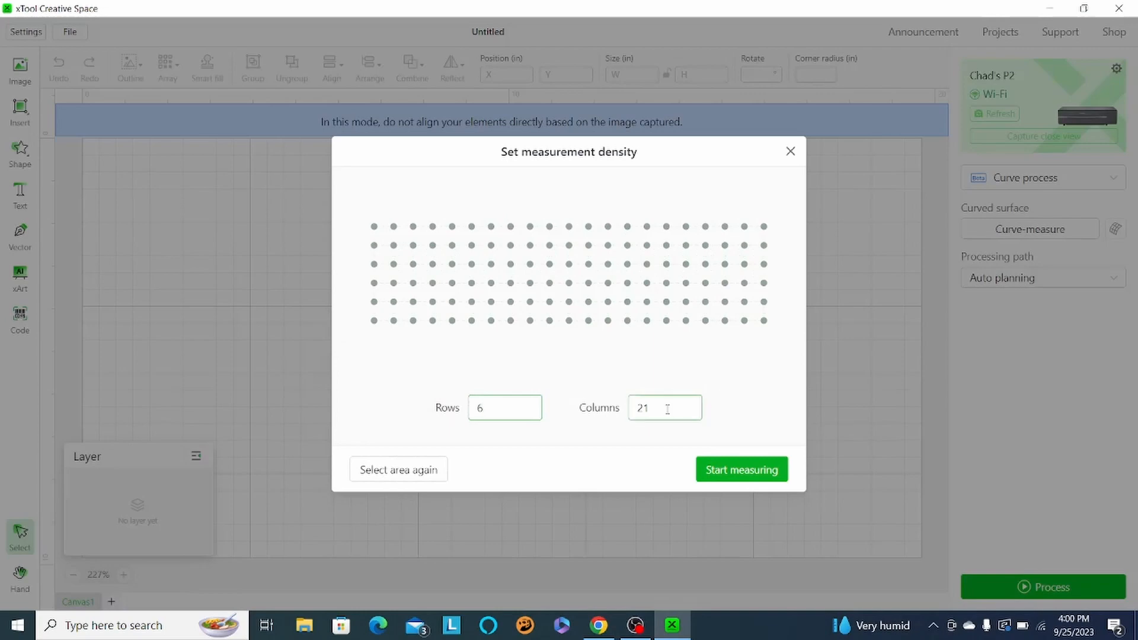
text(13)
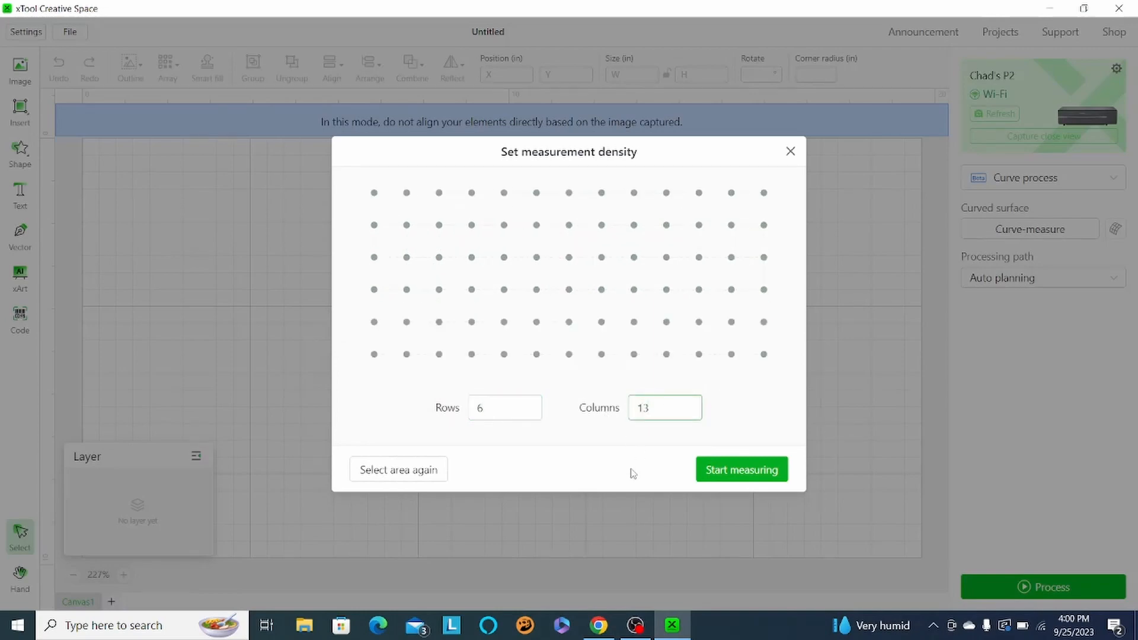
click(741, 470)
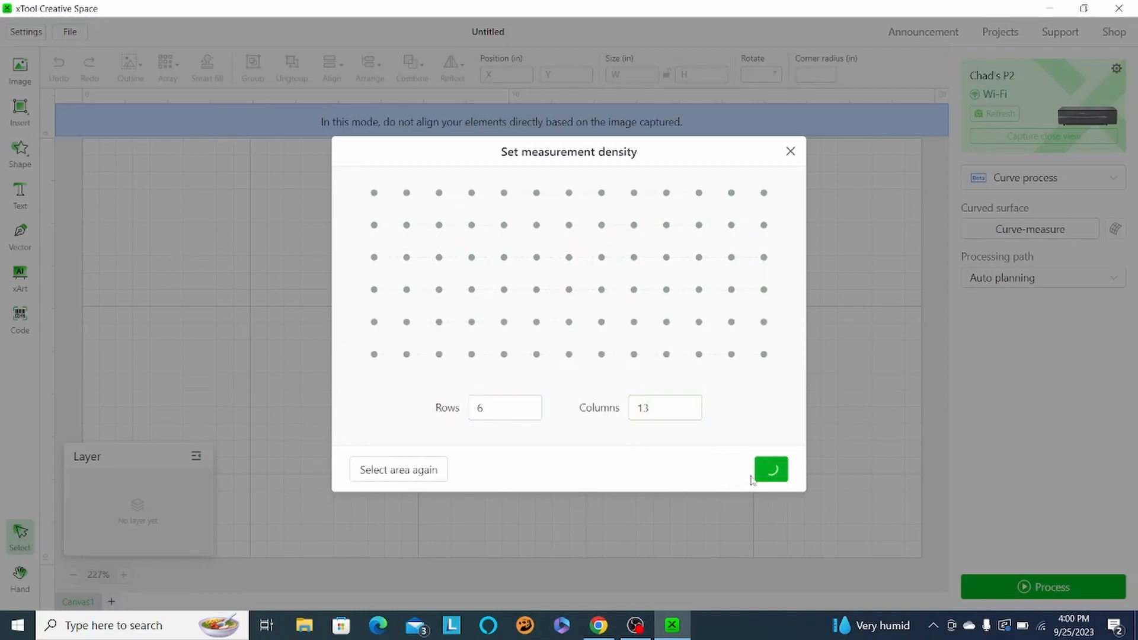
click(771, 470)
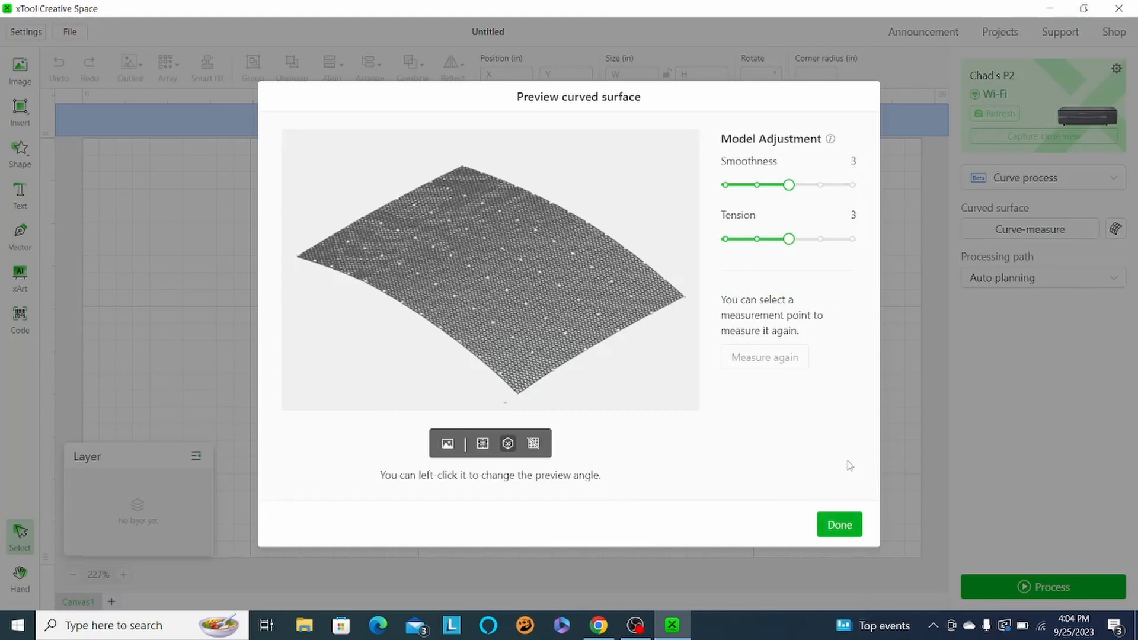
Accept the measured curved surface model with Done
click(838, 524)
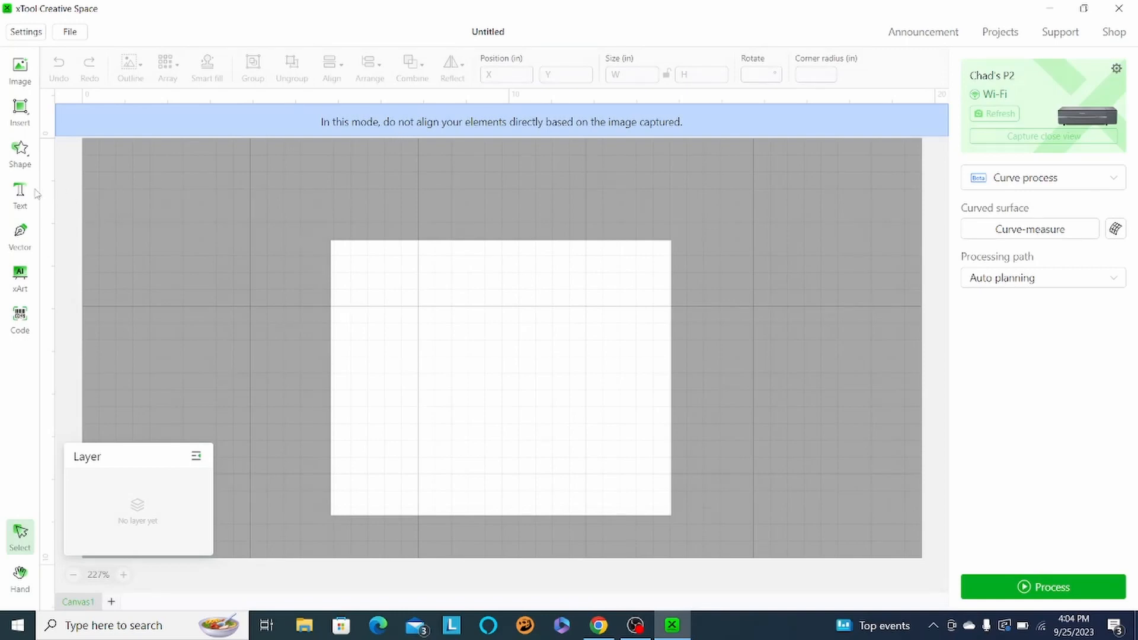
mouse_move(20, 189)
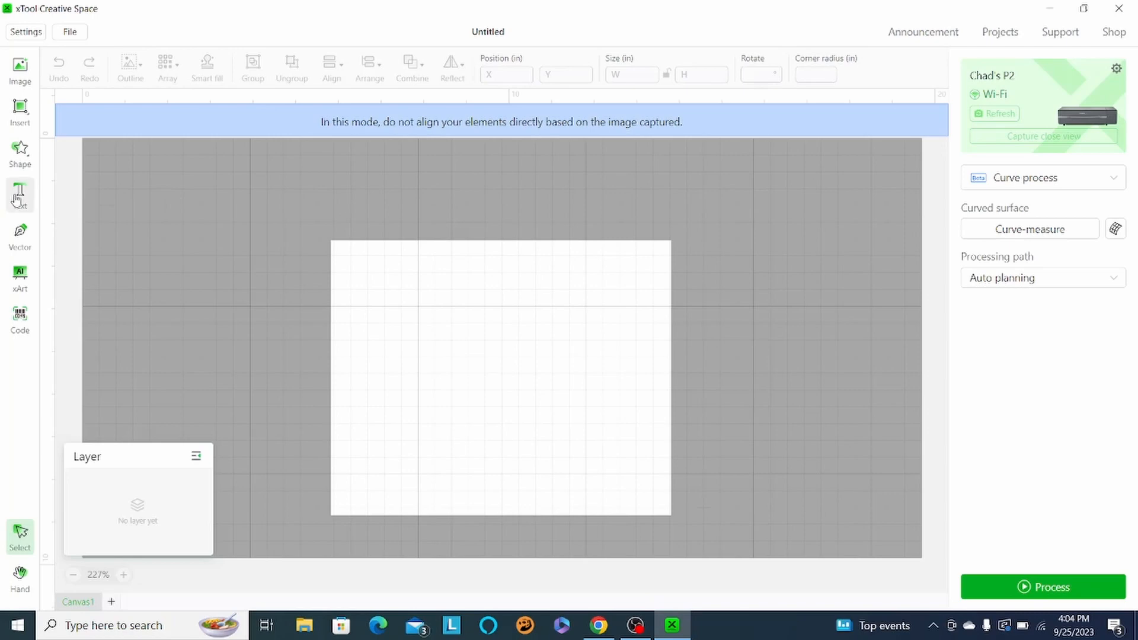
Add the text 'Curve', place it on the board and enlarge it to about 6 inches wide
click(20, 196)
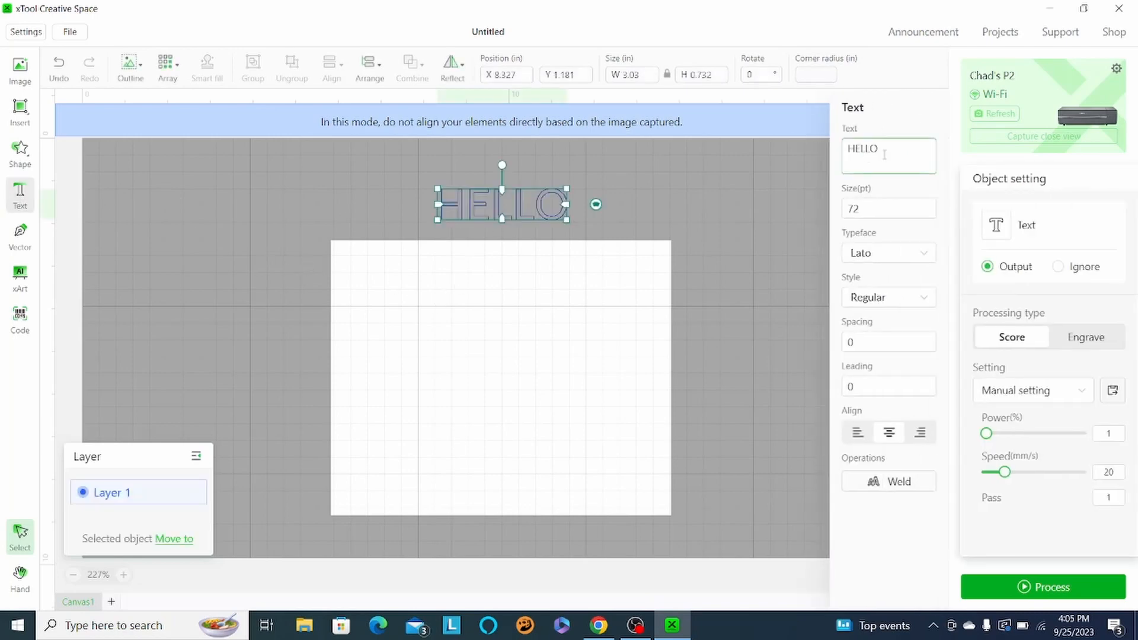
text(Curve)
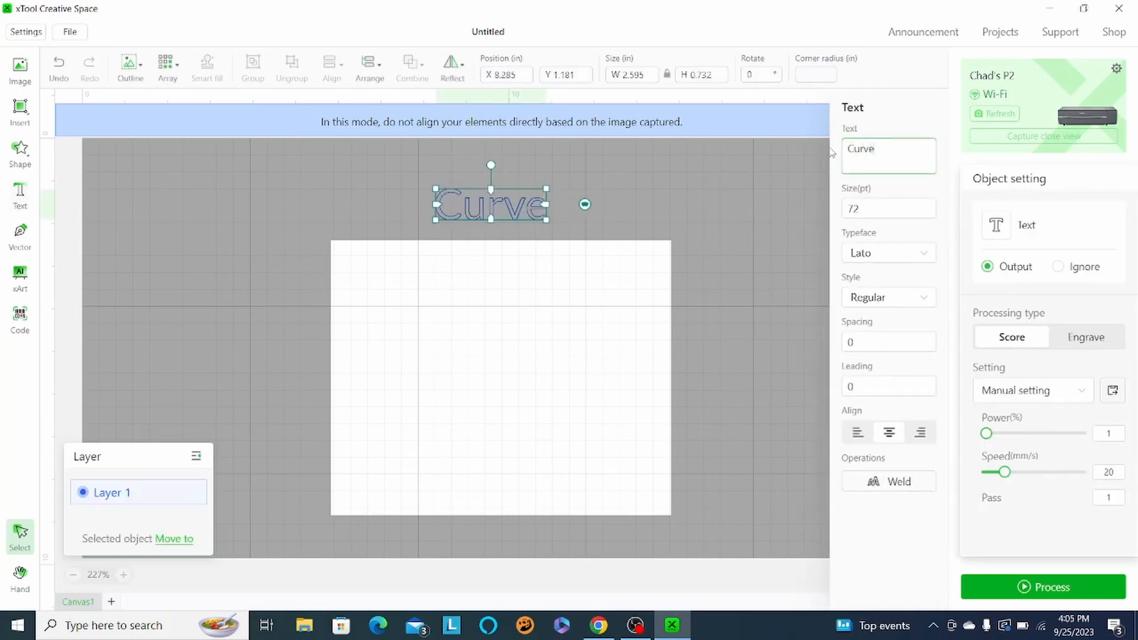
drag(489, 203, 479, 254)
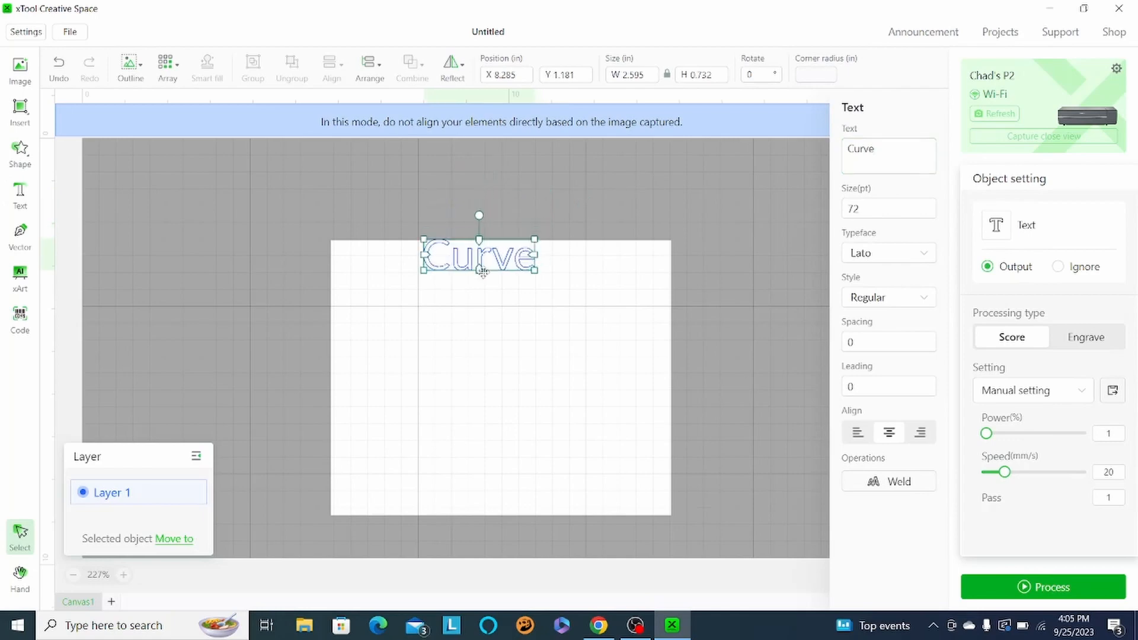
drag(478, 256, 495, 301)
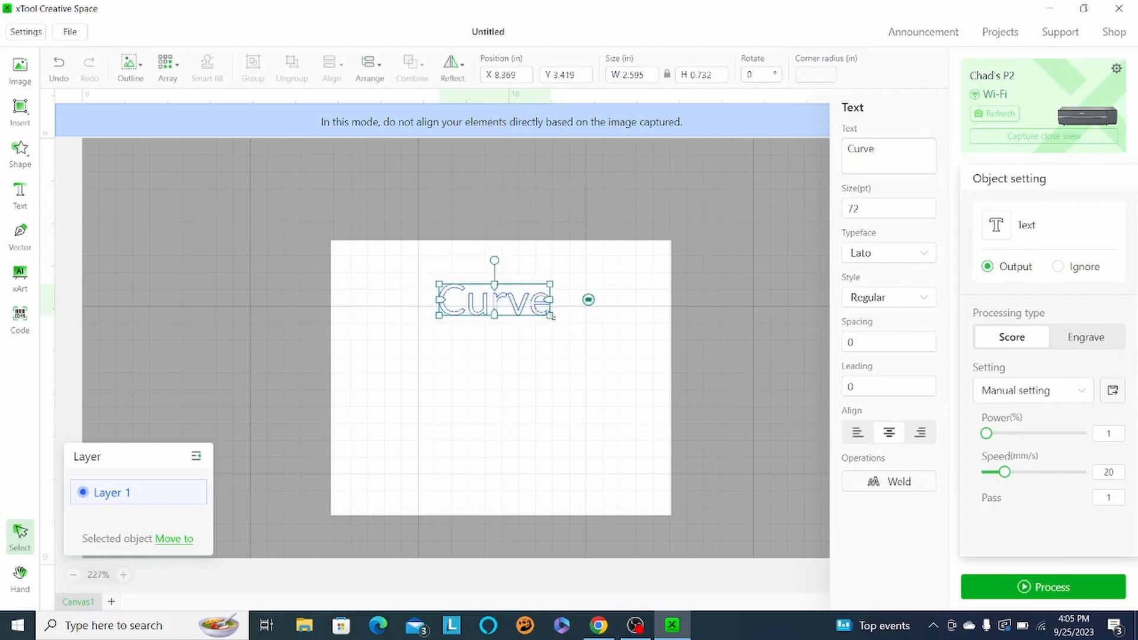
drag(554, 319, 619, 332)
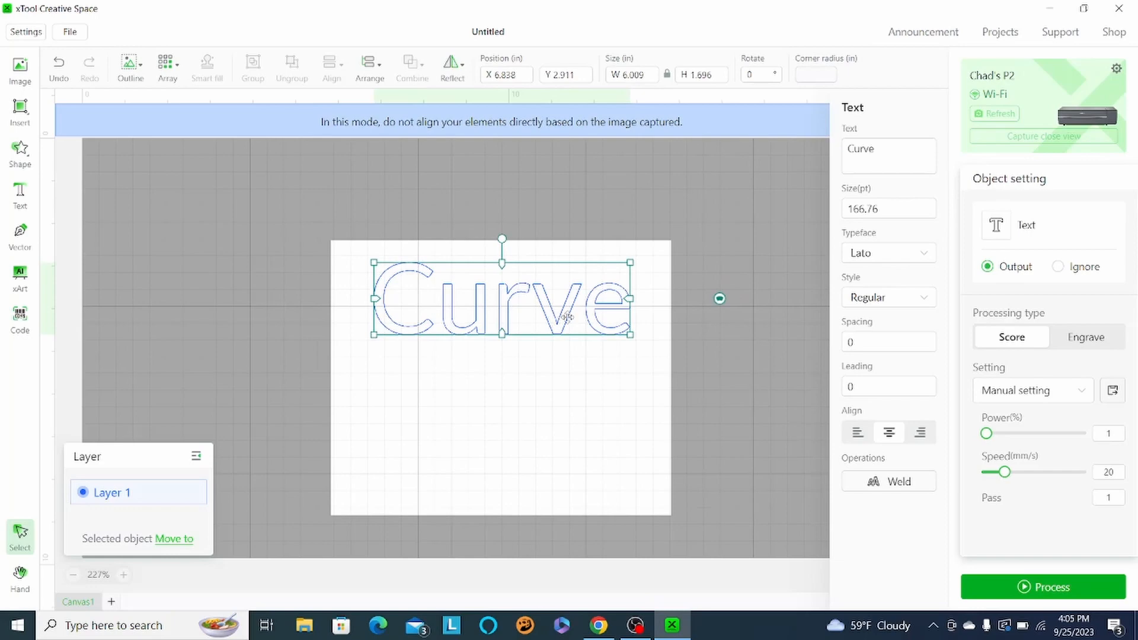
mouse_move(1082, 360)
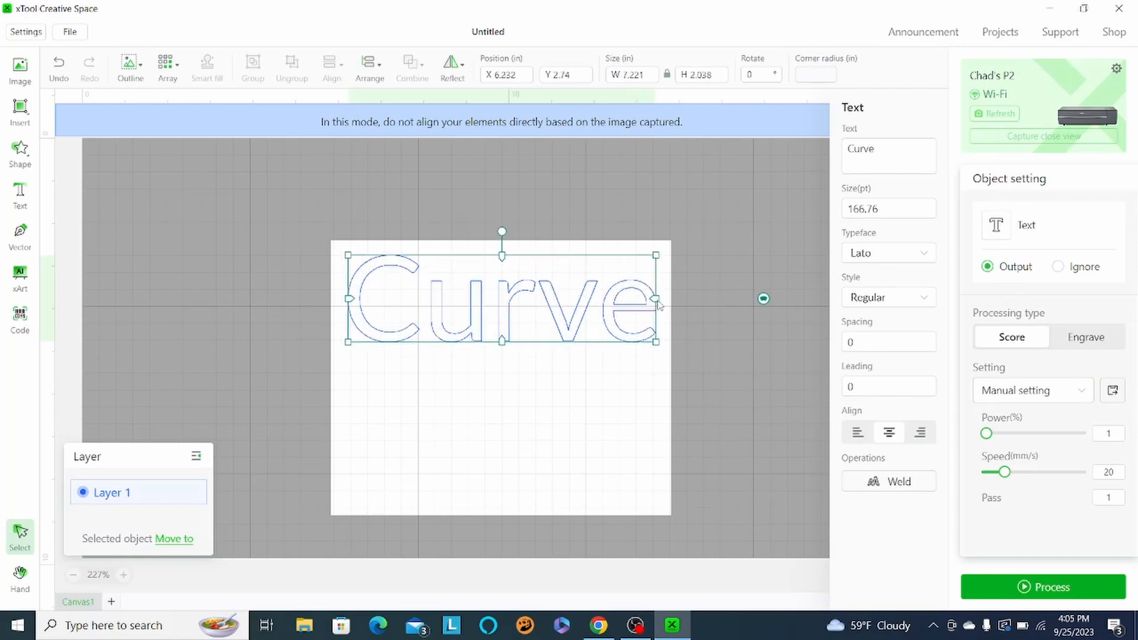
Switch the word 'Curve' from Score to Engrave and set its power to 20% at 80 mm/s
drag(985, 434, 991, 434)
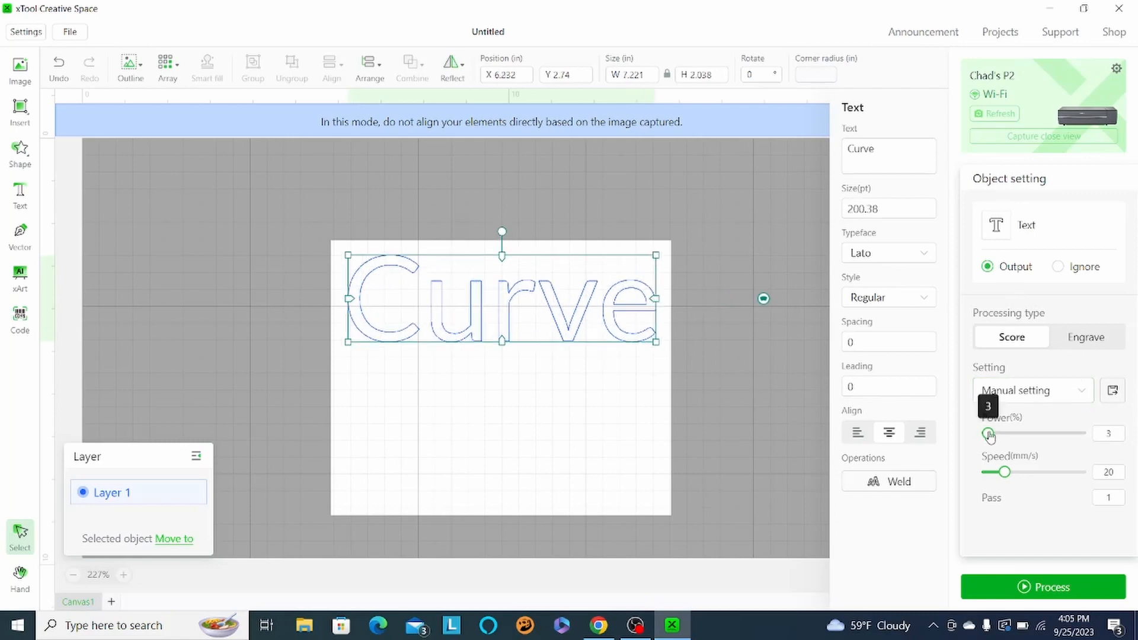
drag(988, 434, 1087, 434)
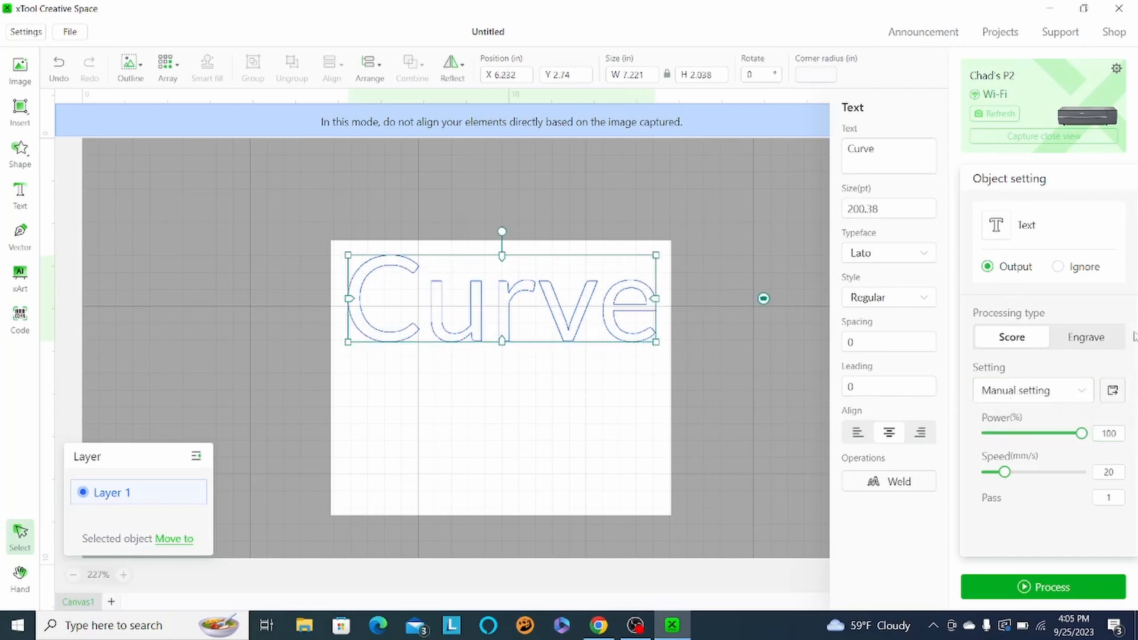
click(1087, 336)
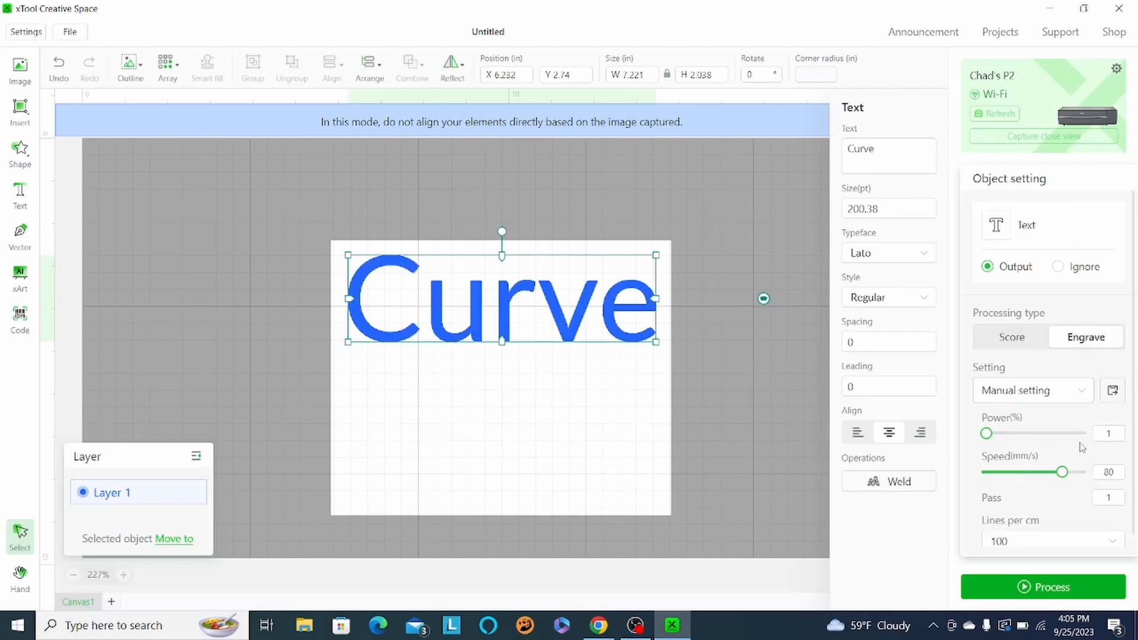
drag(988, 434, 1008, 434)
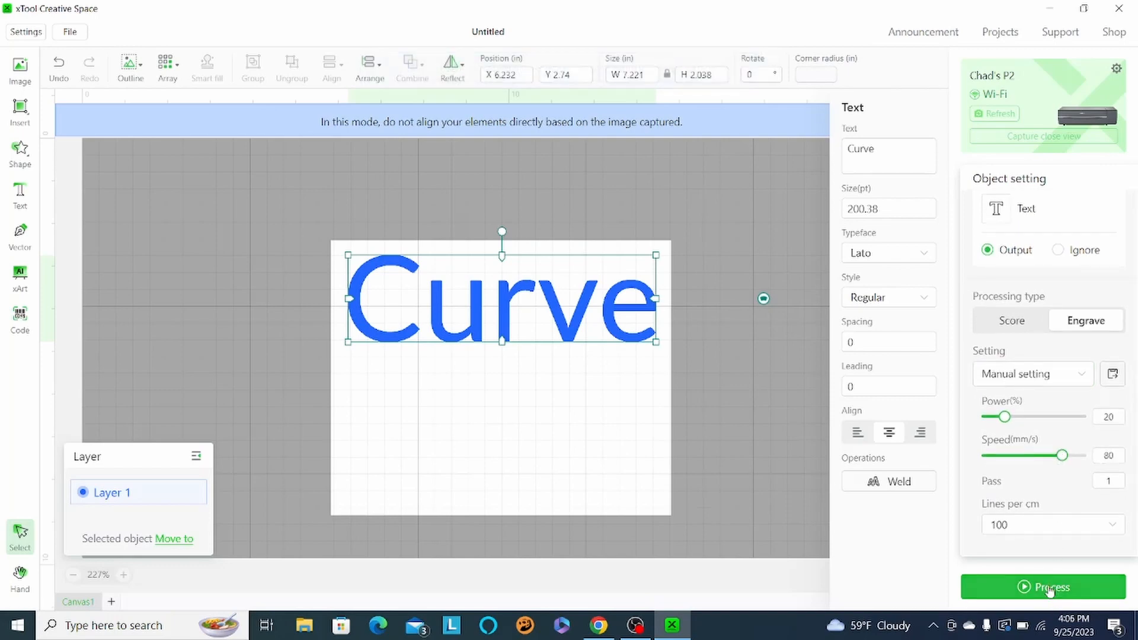
Send the Curve engraving job to the laser via the processing preview and return to the canvas
click(1043, 587)
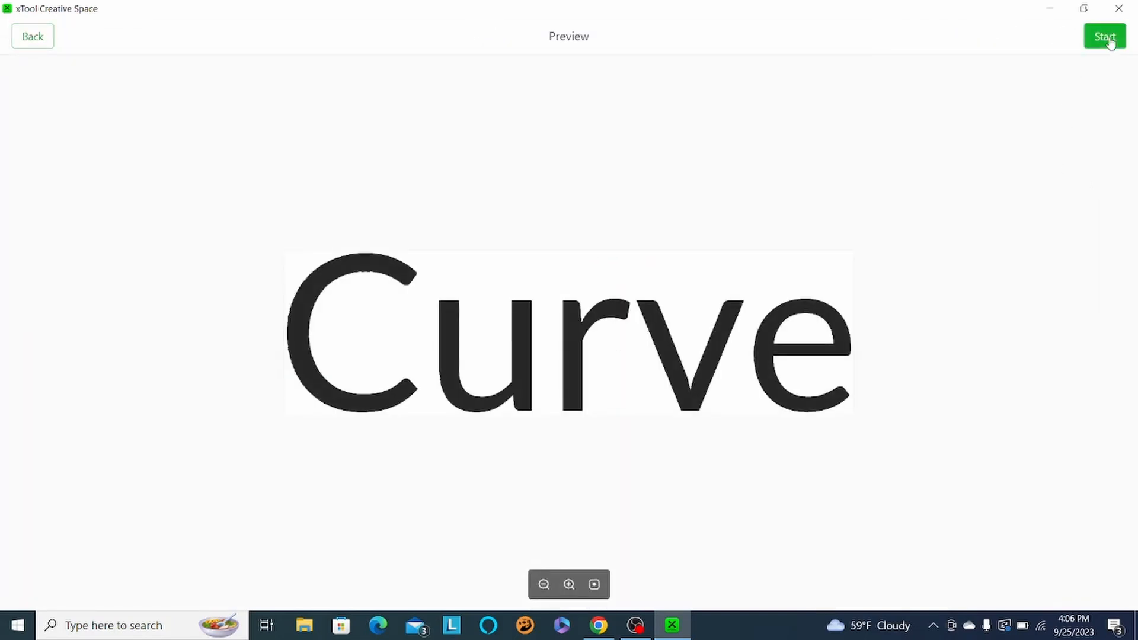
click(1104, 36)
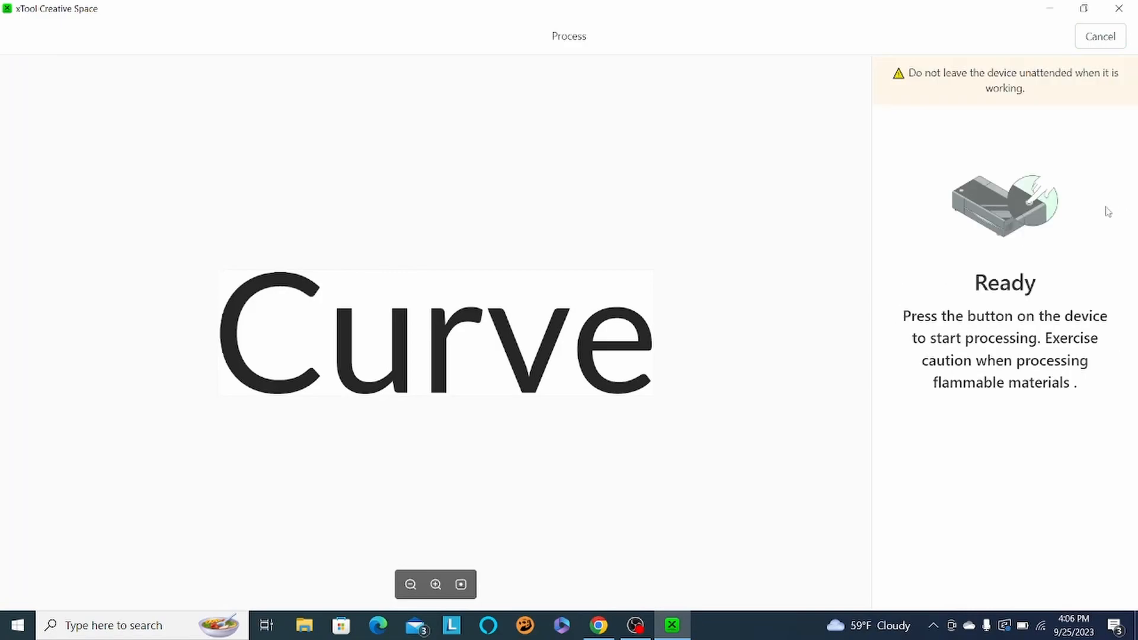
click(1100, 36)
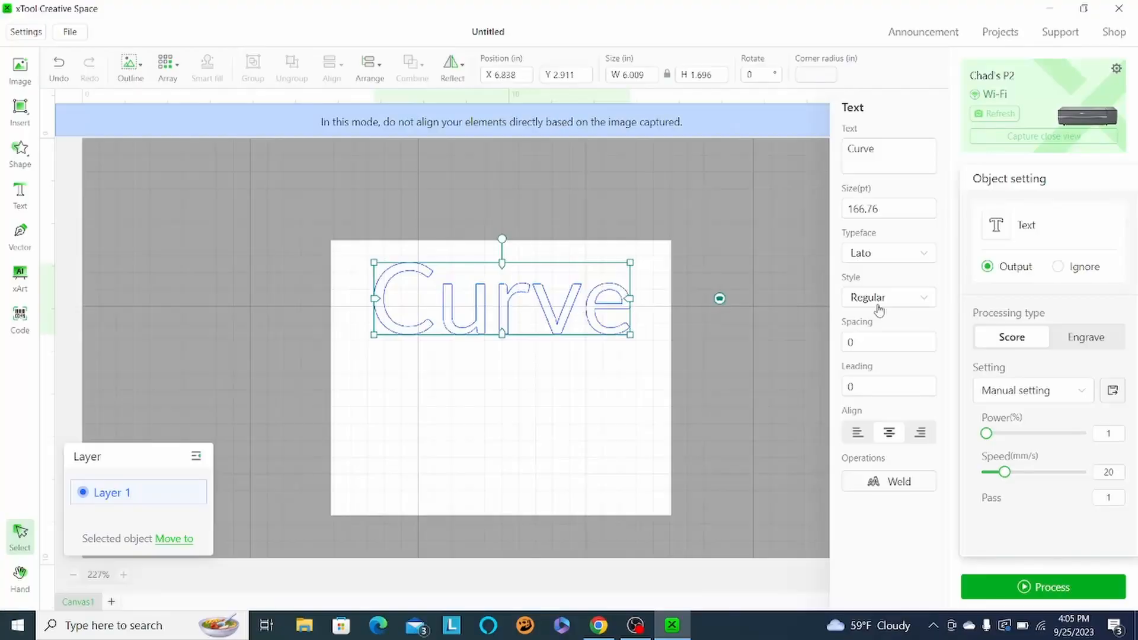